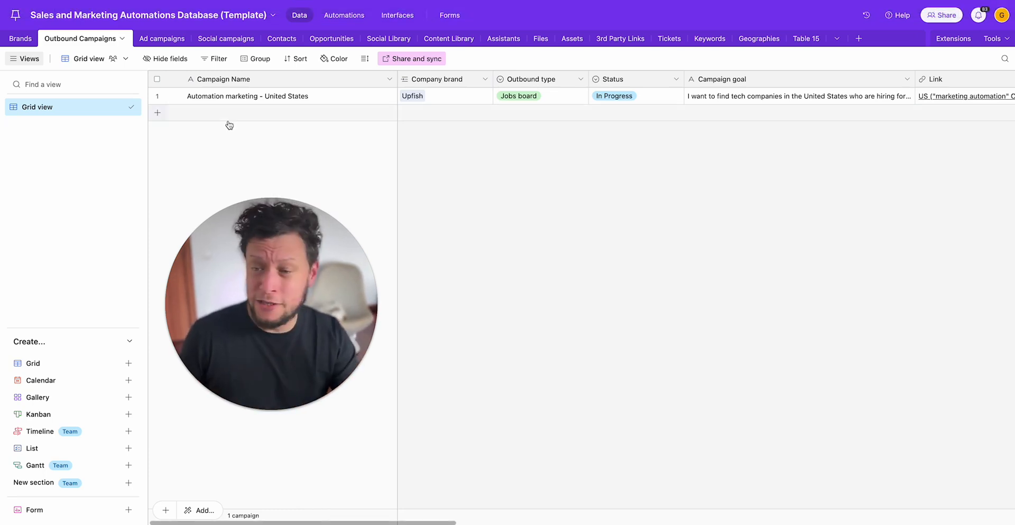
{"action": "mouse_move", "coordinate": [157, 112]}
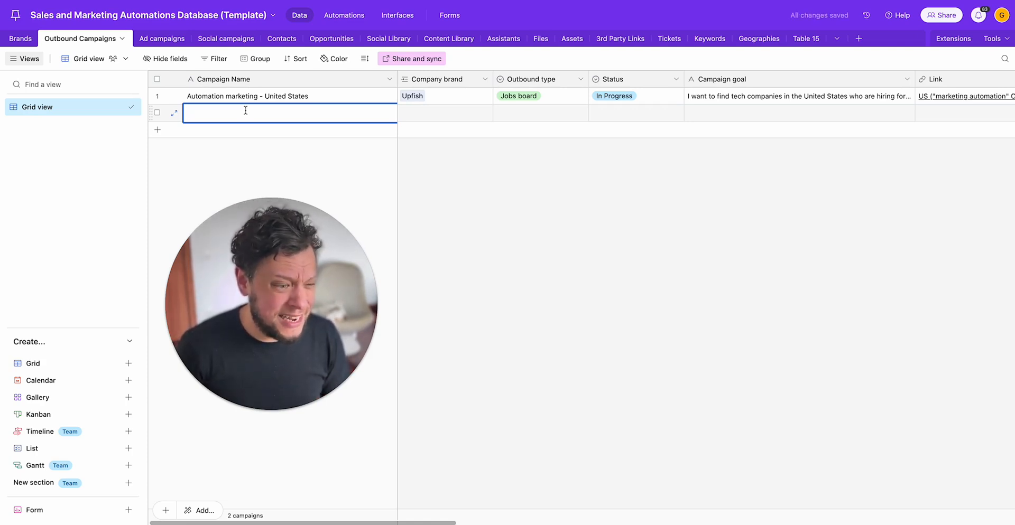
Step: Enter 'Chief Marketing Officers in the United Kingdom who like Automation' as the campaign name
{"action": "type", "text": "Chief A"}
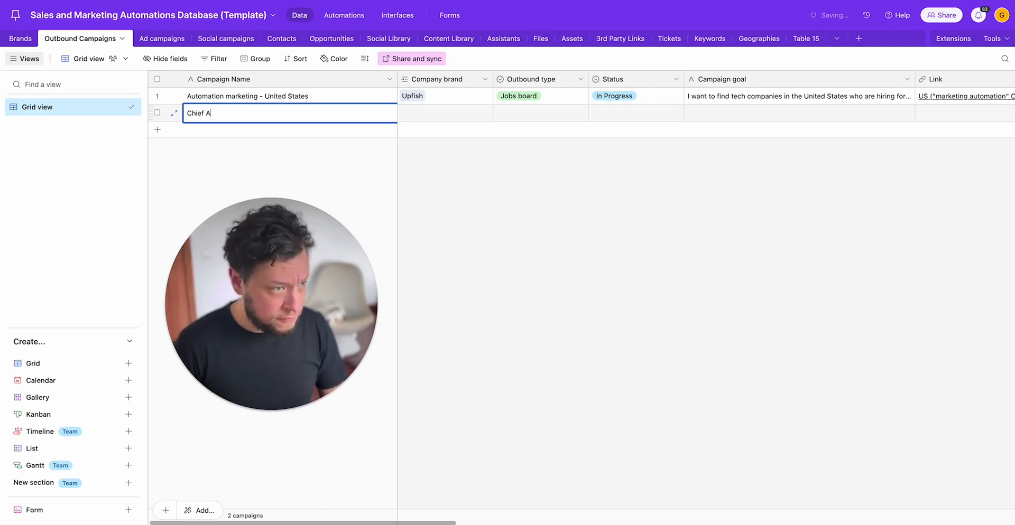
{"action": "type", "text": "Marketing"}
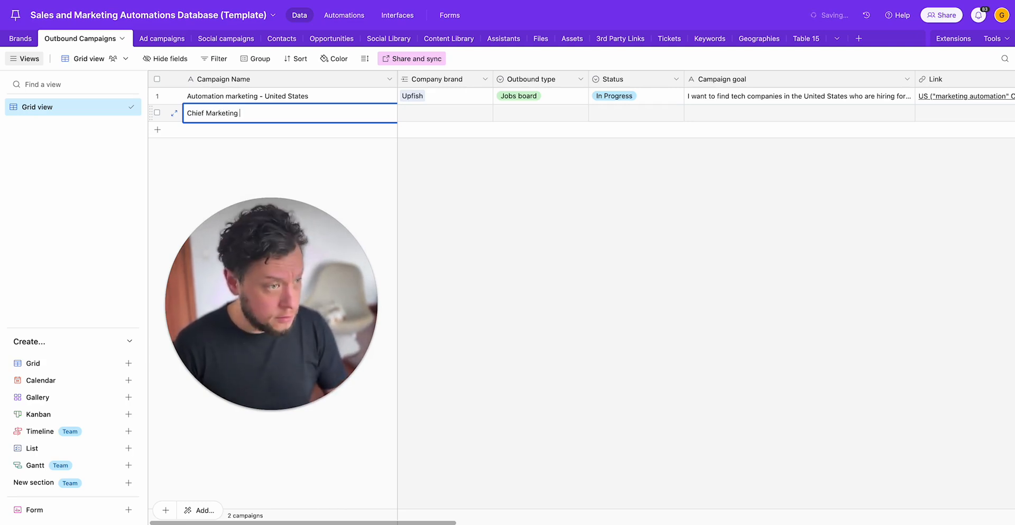
{"action": "type", "text": "Officers"}
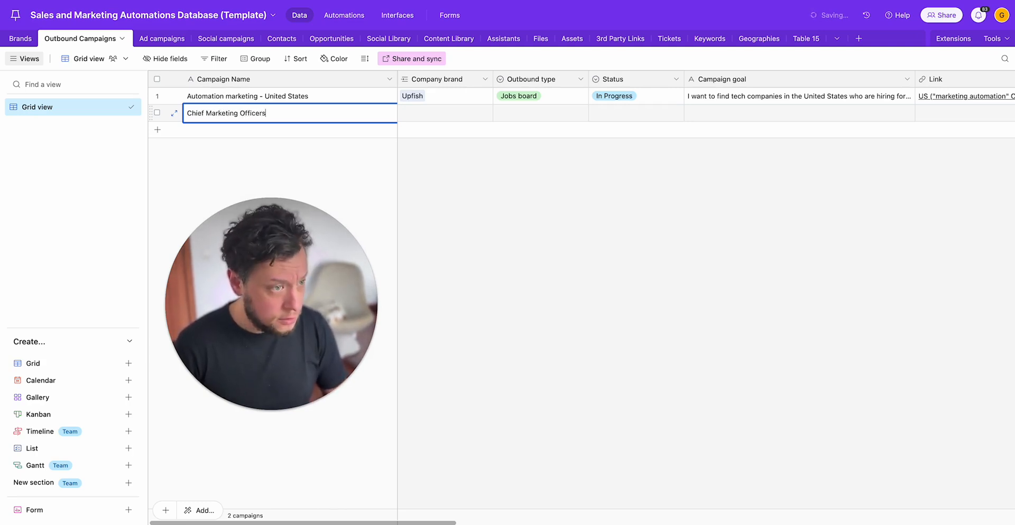
{"action": "type", "text": "in the"}
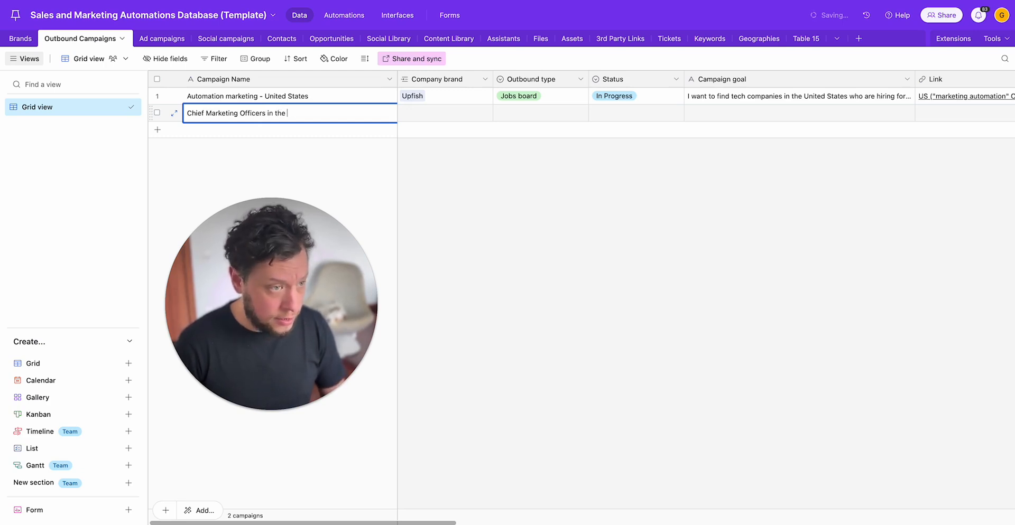
{"action": "type", "text": "United K"}
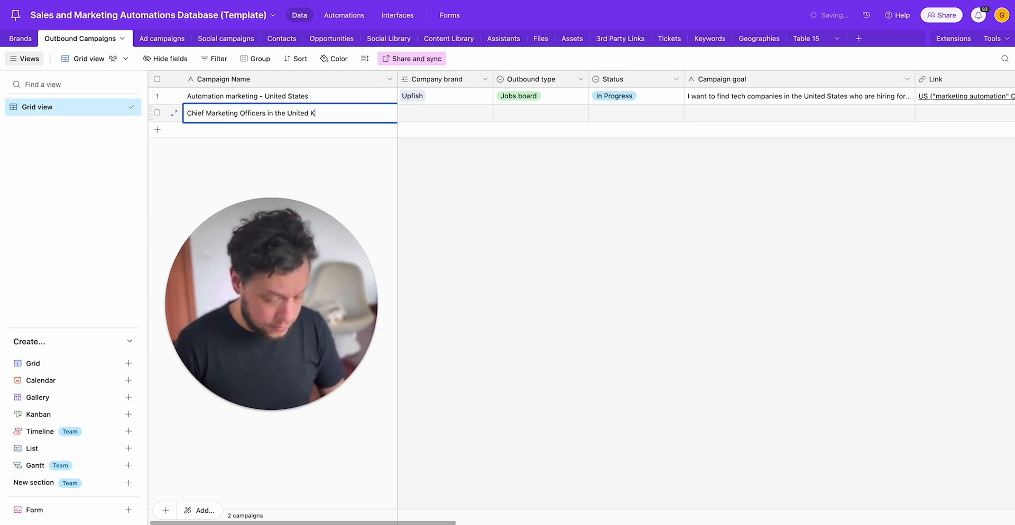
{"action": "type", "text": "ingdom who like"}
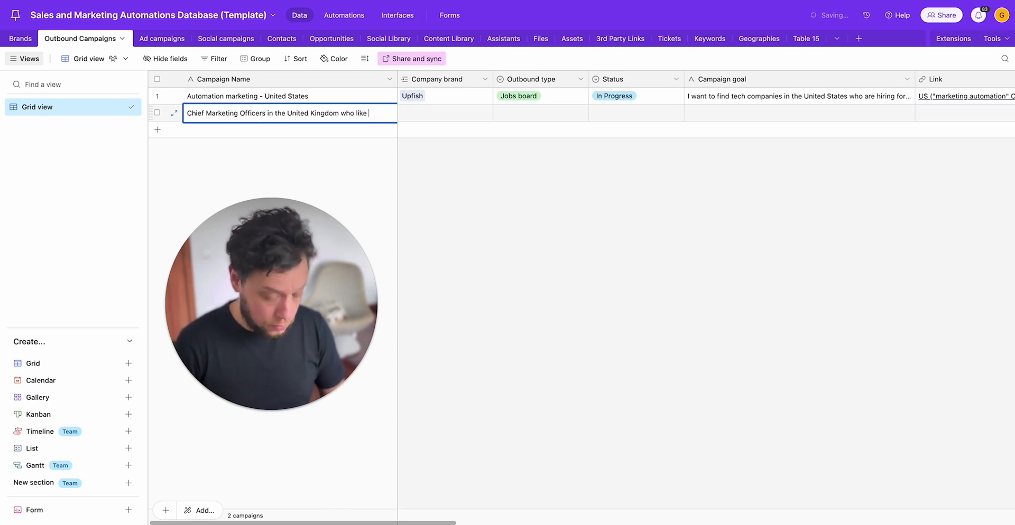
{"action": "type", "text": "Automation"}
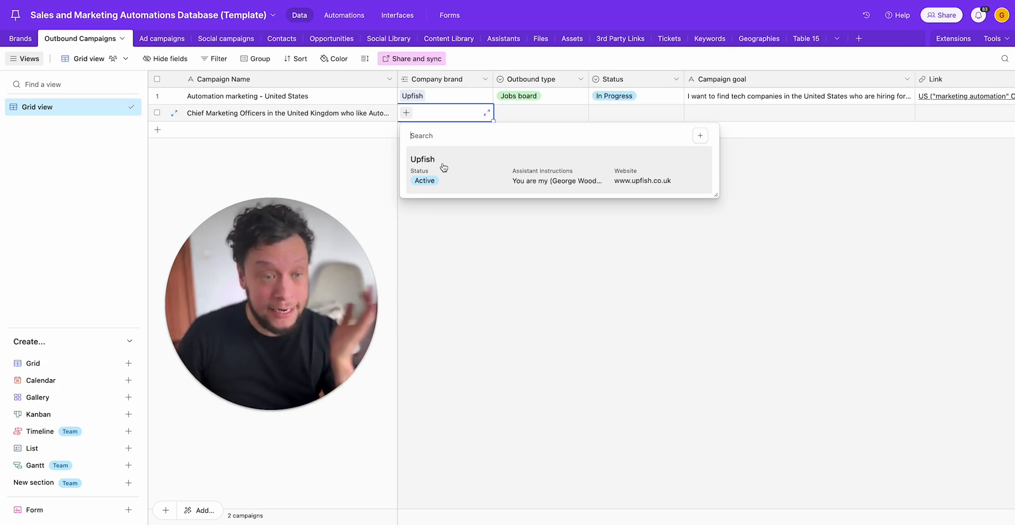
Step: Set the new campaign's company brand to Upfish and outbound type to LinkedIn
{"action": "left_click", "coordinate": [422, 159]}
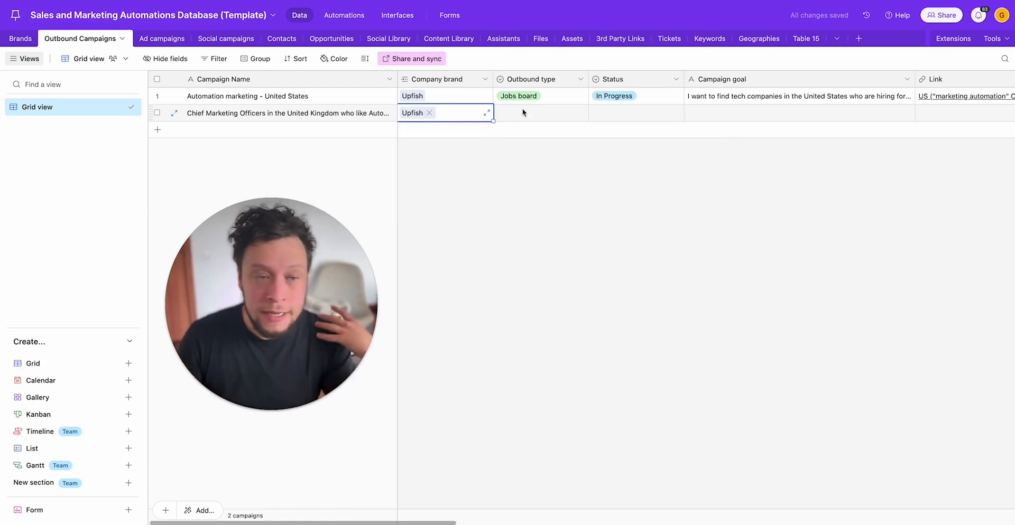
{"action": "mouse_move", "coordinate": [469, 119]}
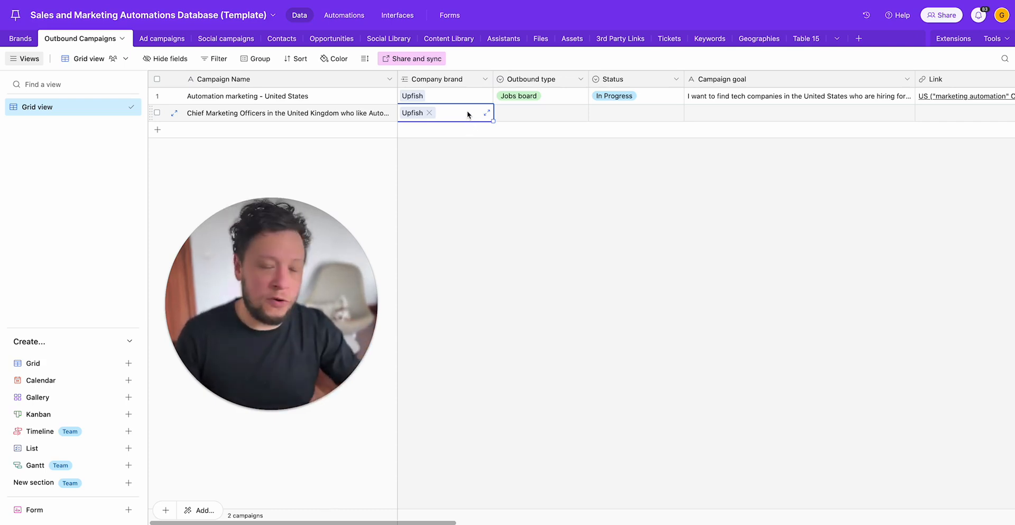
{"action": "left_click", "coordinate": [539, 113]}
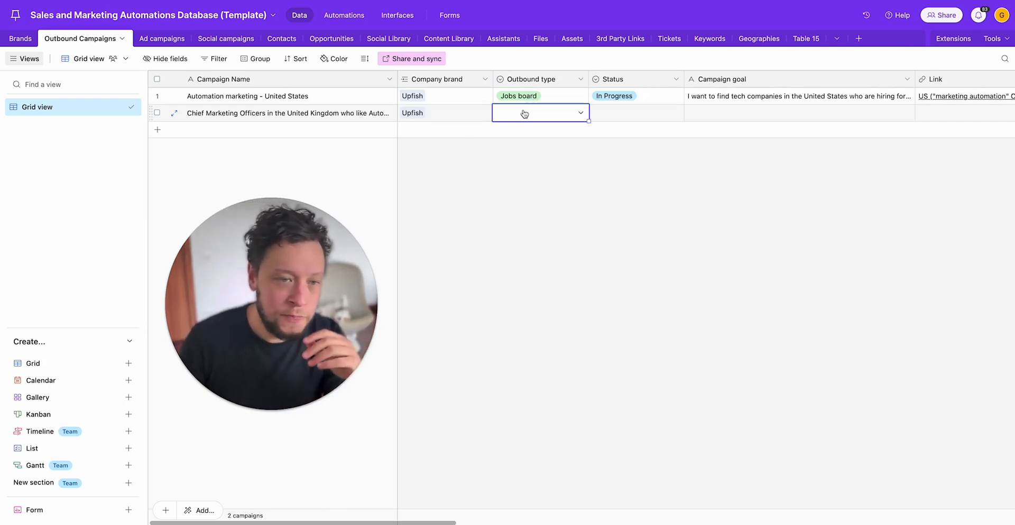
{"action": "left_click", "coordinate": [539, 112]}
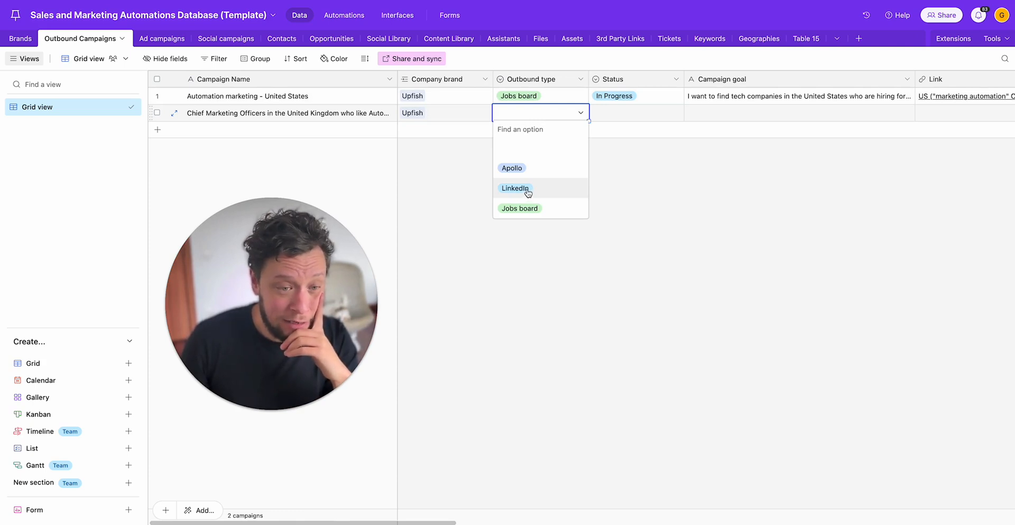
{"action": "left_click", "coordinate": [515, 188]}
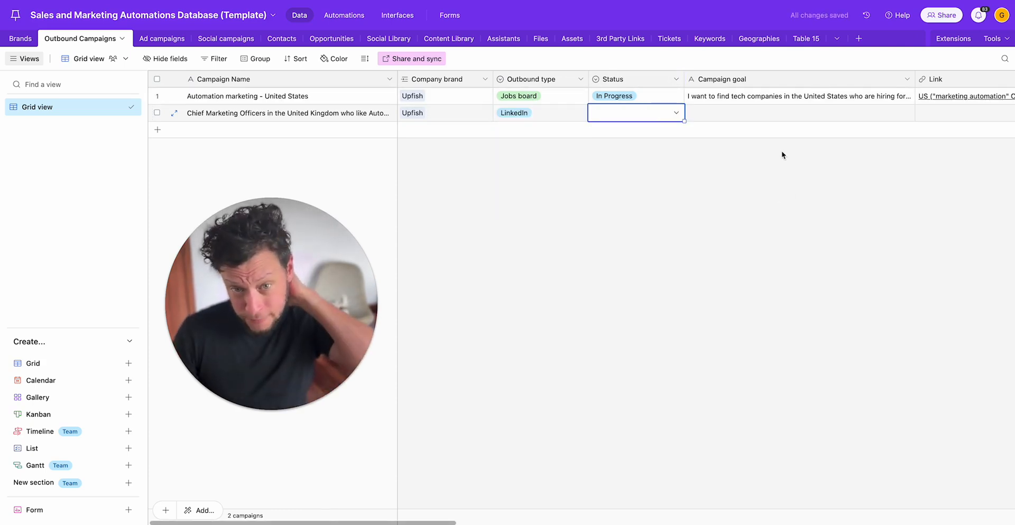
Step: Write the campaign goal about approaching Chief marketing officers in the United Kingdom
{"action": "type", "text": "I wan to app"}
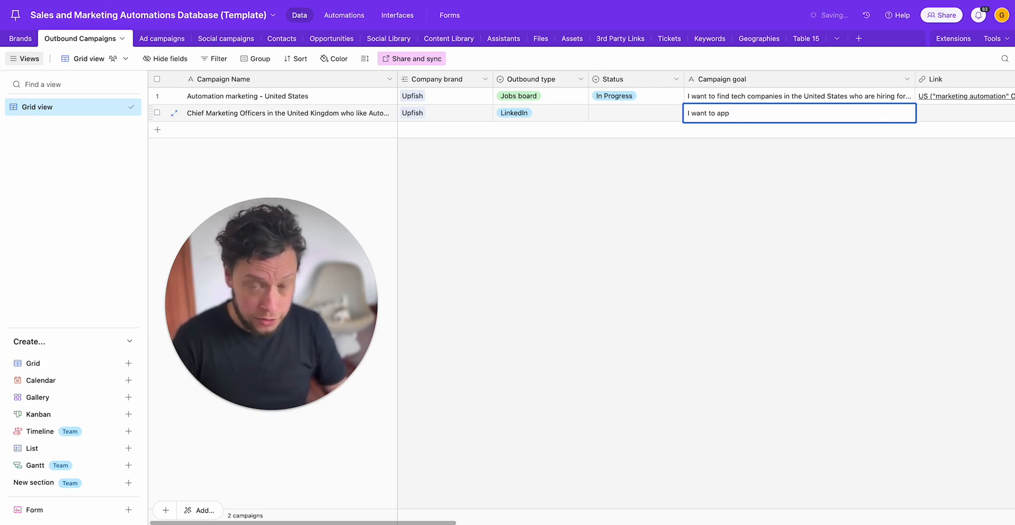
{"action": "type", "text": "e"}
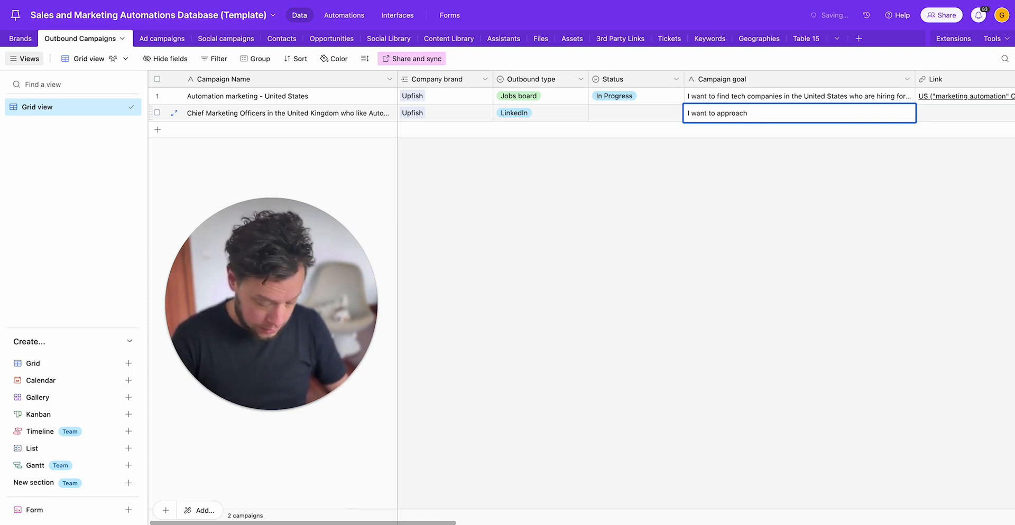
{"action": "type", "text": "Chied"}
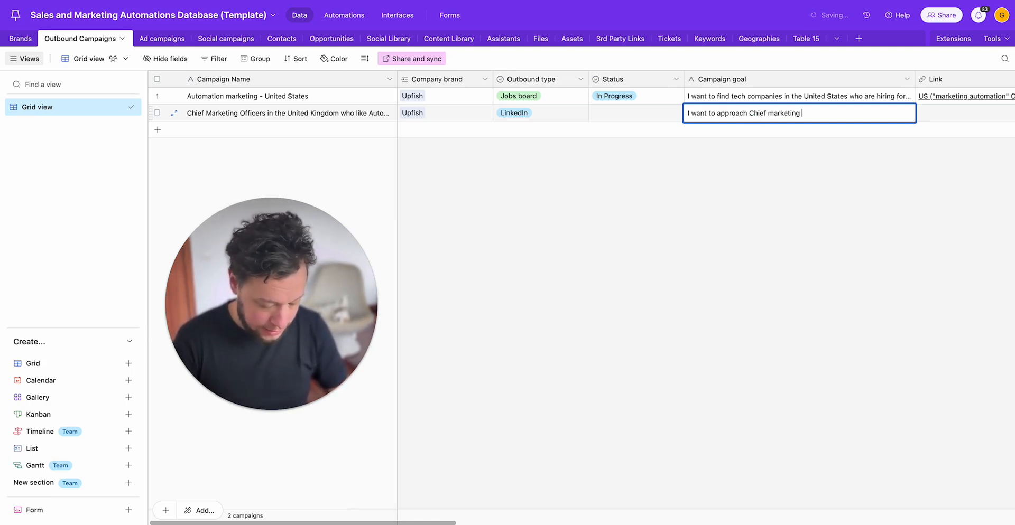
{"action": "type", "text": "officers in the"}
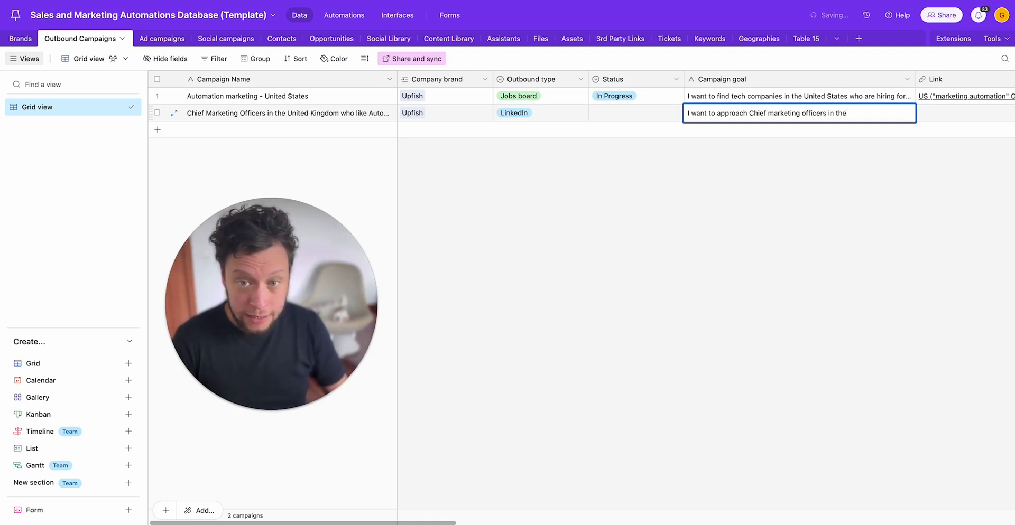
{"action": "type", "text": "United Kingdom ..."}
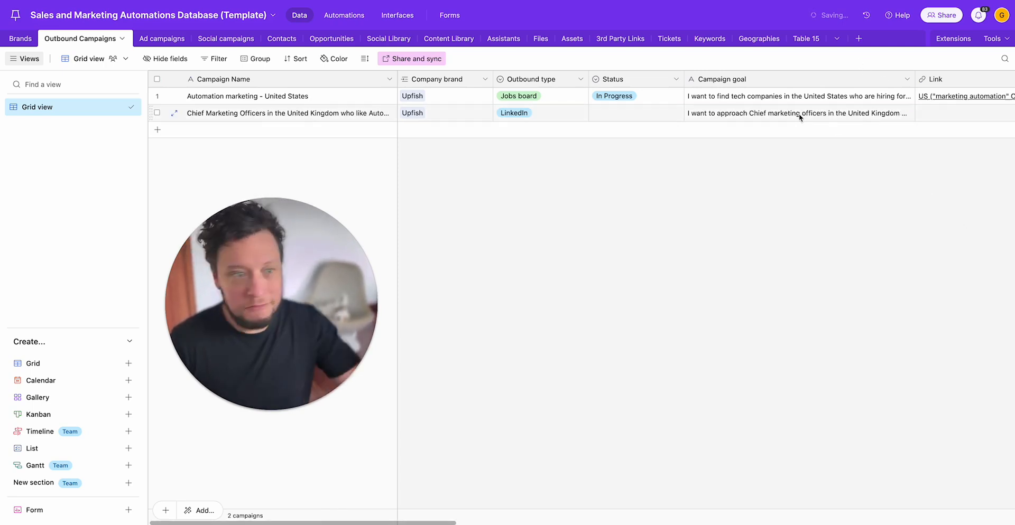
Step: Check the campaign goal, then scroll through the email copy and Instantly ID columns
{"action": "left_click", "coordinate": [799, 113]}
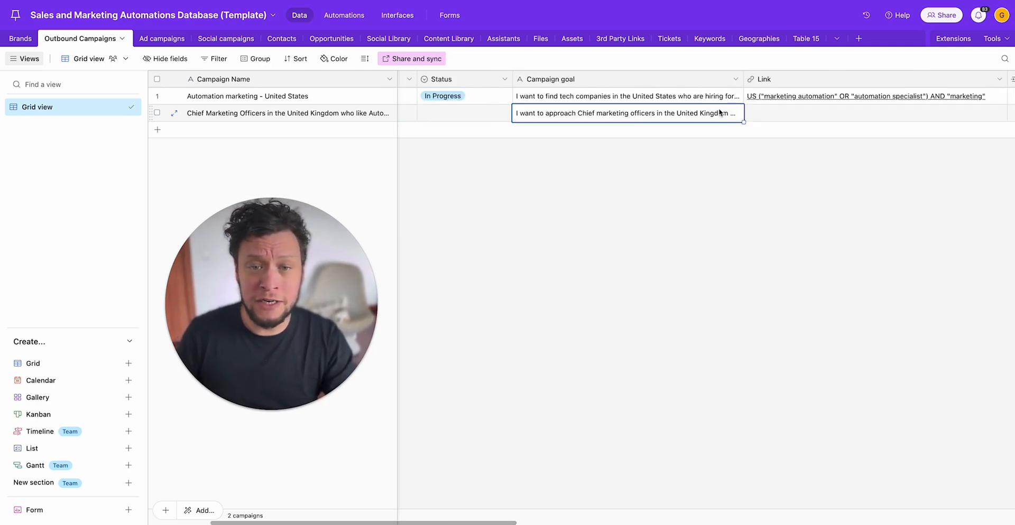
{"action": "scroll", "scroll_direction": "right", "scroll_amount": 3}
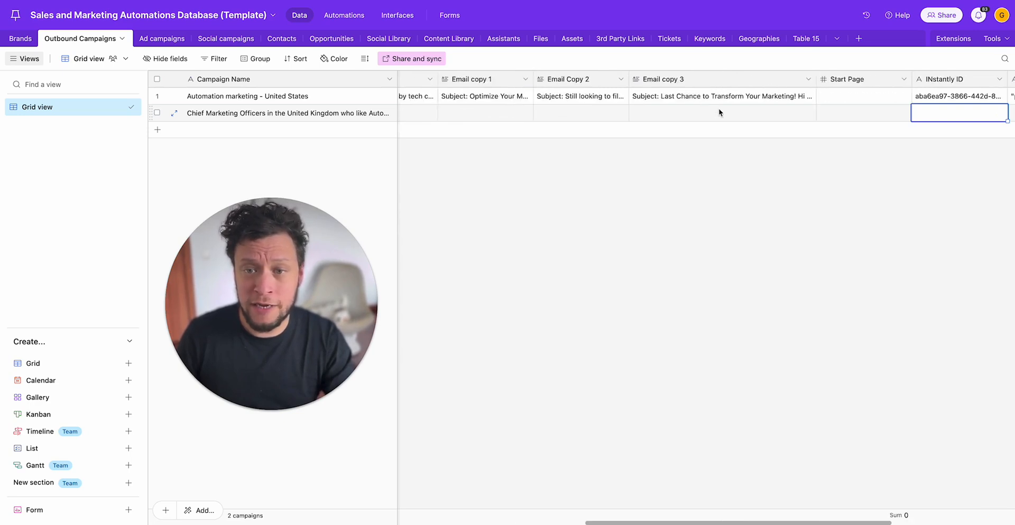
{"action": "scroll", "scroll_direction": "right", "scroll_amount": 3}
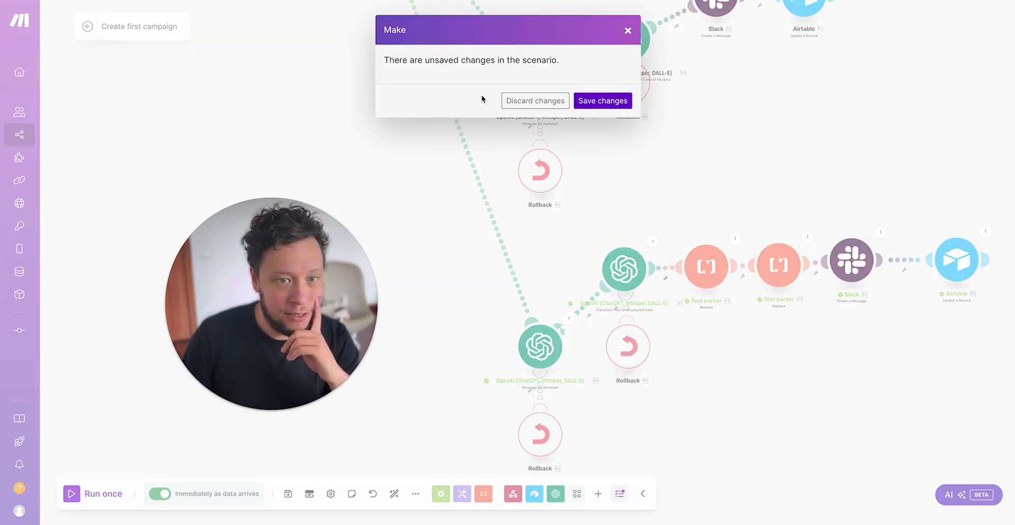
Step: Dismiss the unsaved-changes prompt and open the Create first campaign scenario overview
{"action": "left_click", "coordinate": [602, 101]}
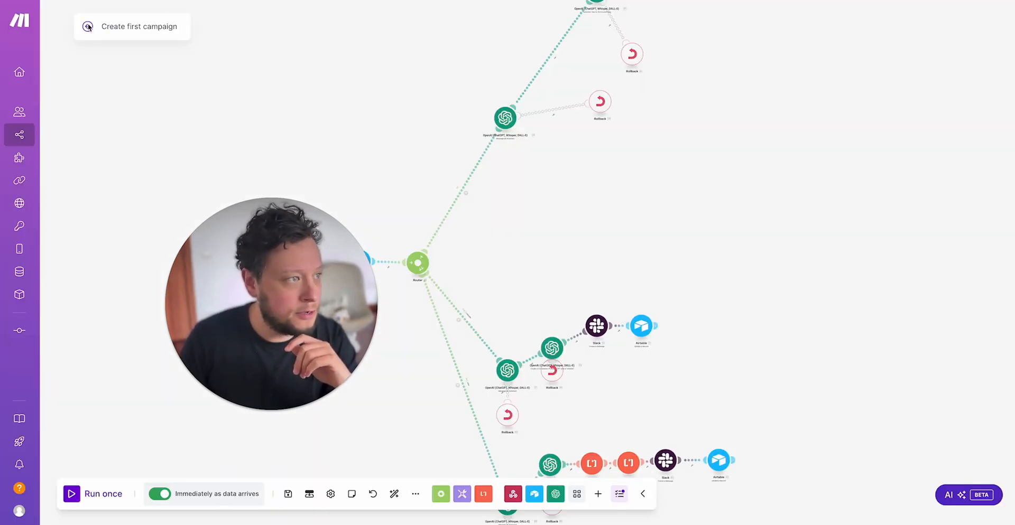
{"action": "left_click", "coordinate": [138, 26]}
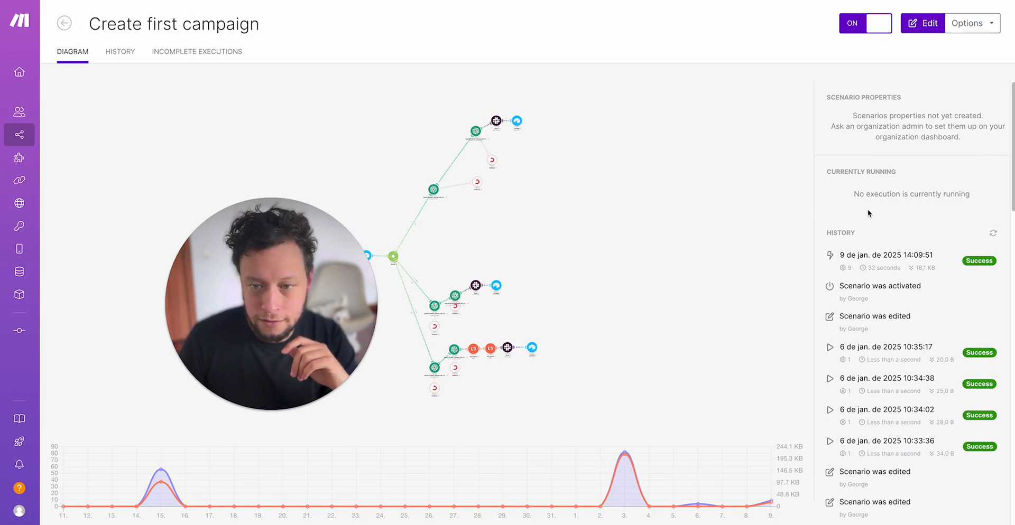
{"action": "mouse_move", "coordinate": [123, 12]}
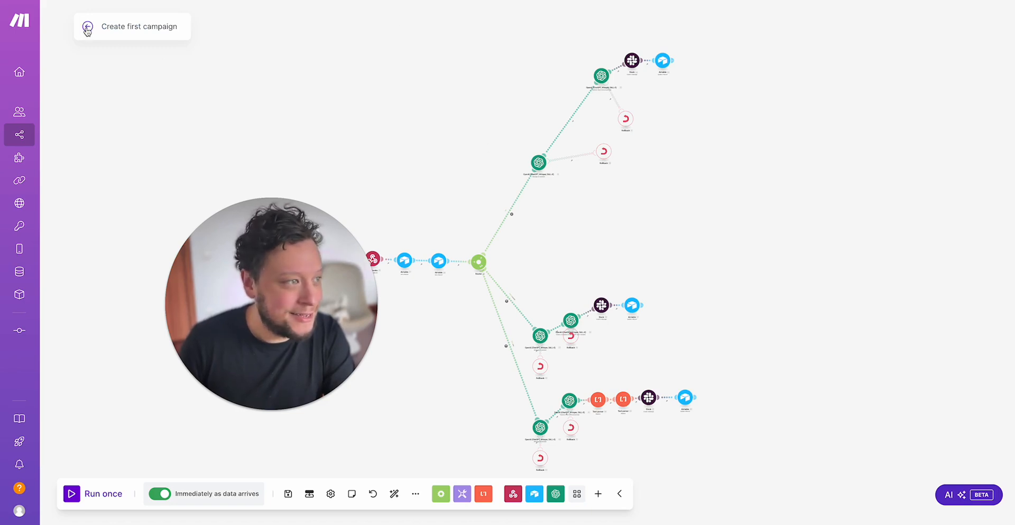
Step: Open the latest run and inspect its webhook and Airtable record lookup outputs
{"action": "left_click", "coordinate": [132, 27]}
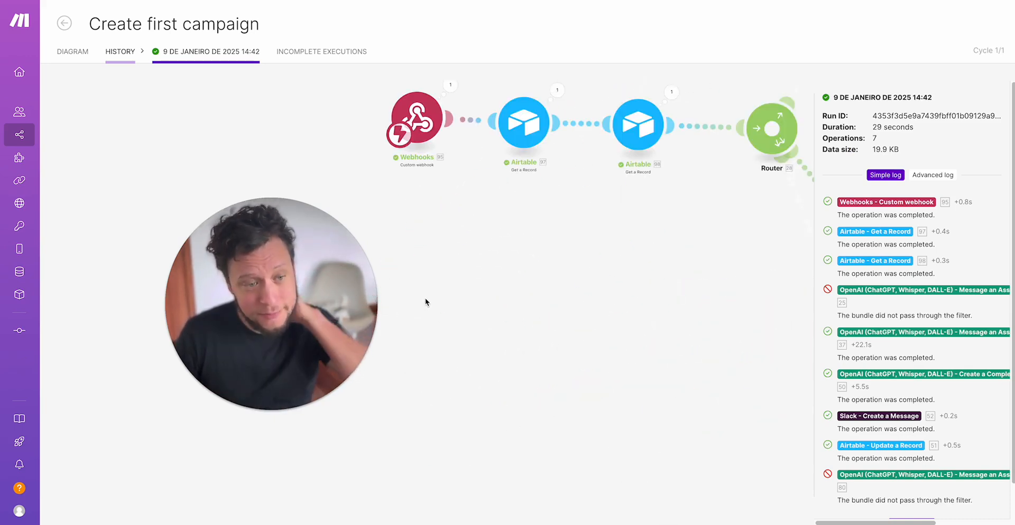
{"action": "left_click", "coordinate": [415, 123]}
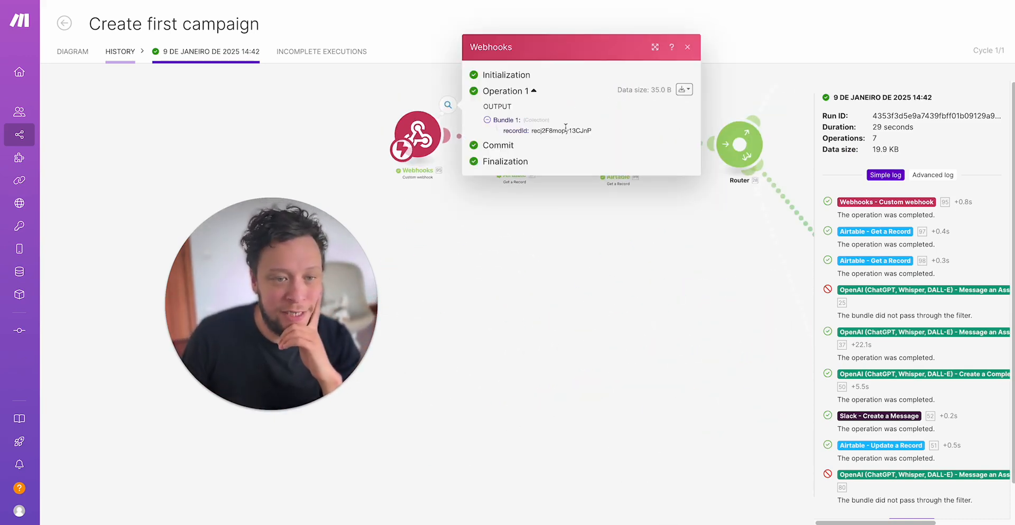
{"action": "left_click", "coordinate": [687, 46]}
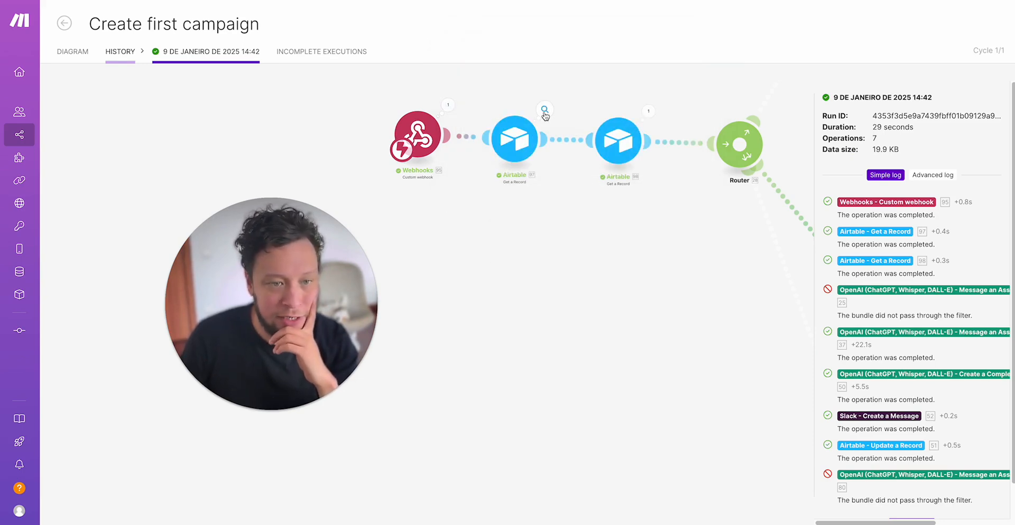
{"action": "left_click", "coordinate": [545, 110]}
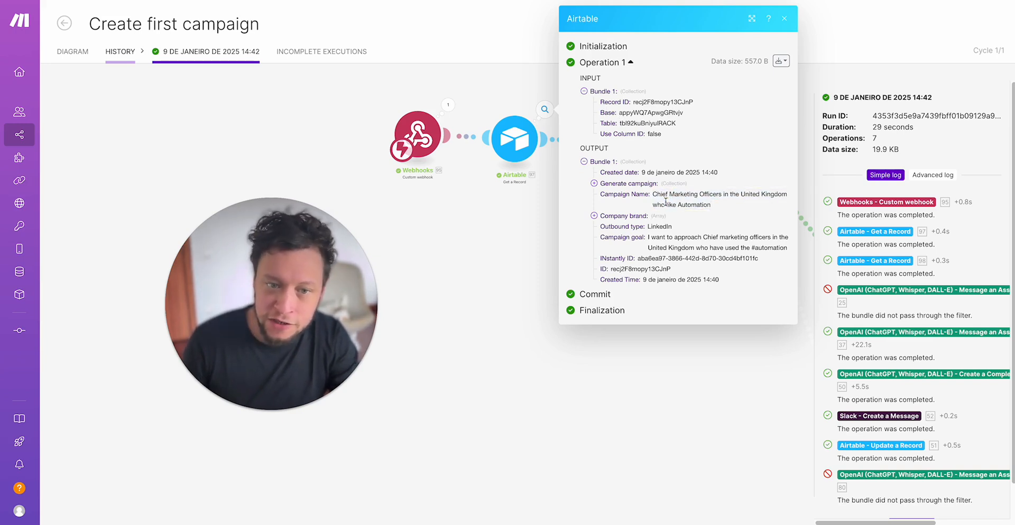
{"action": "double_click", "coordinate": [685, 237]}
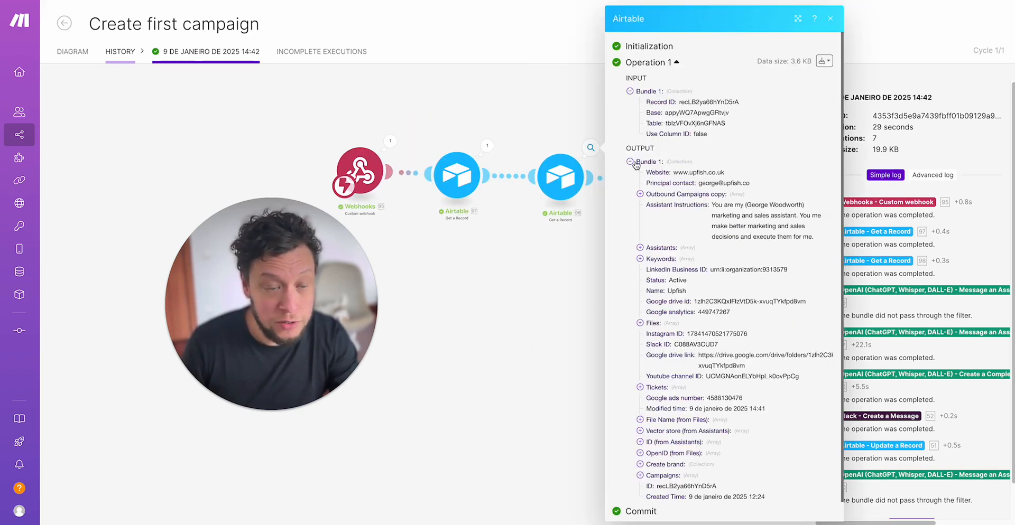
{"action": "mouse_move", "coordinate": [683, 104]}
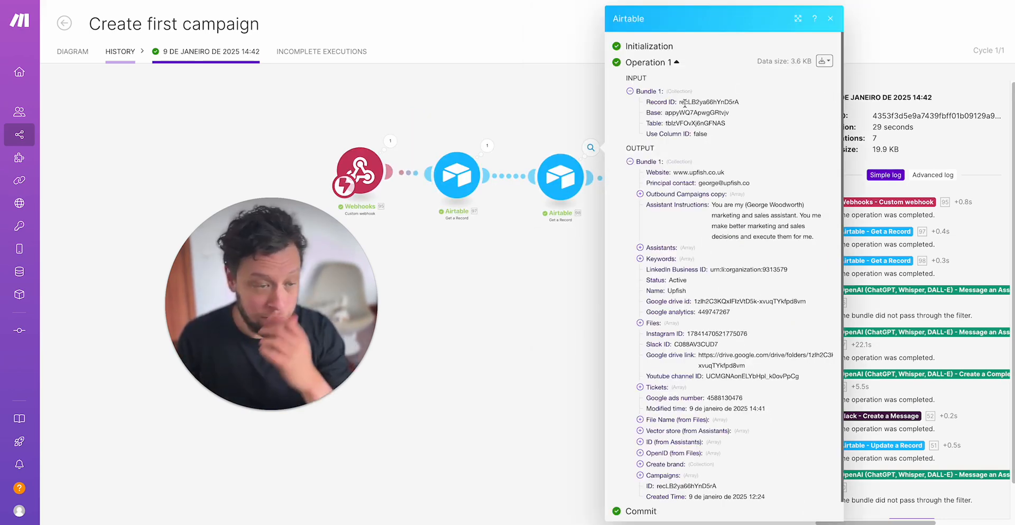
{"action": "double_click", "coordinate": [710, 102]}
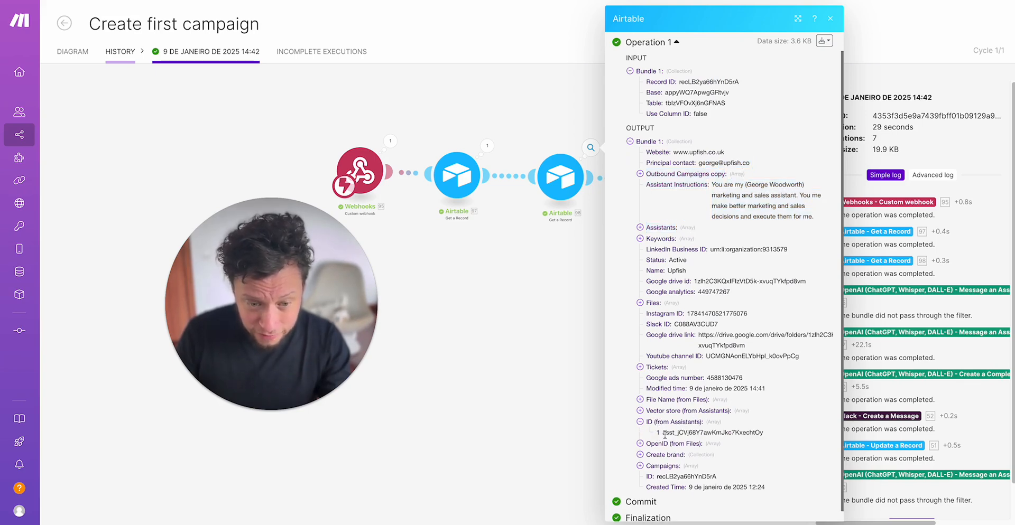
{"action": "left_click", "coordinate": [830, 18]}
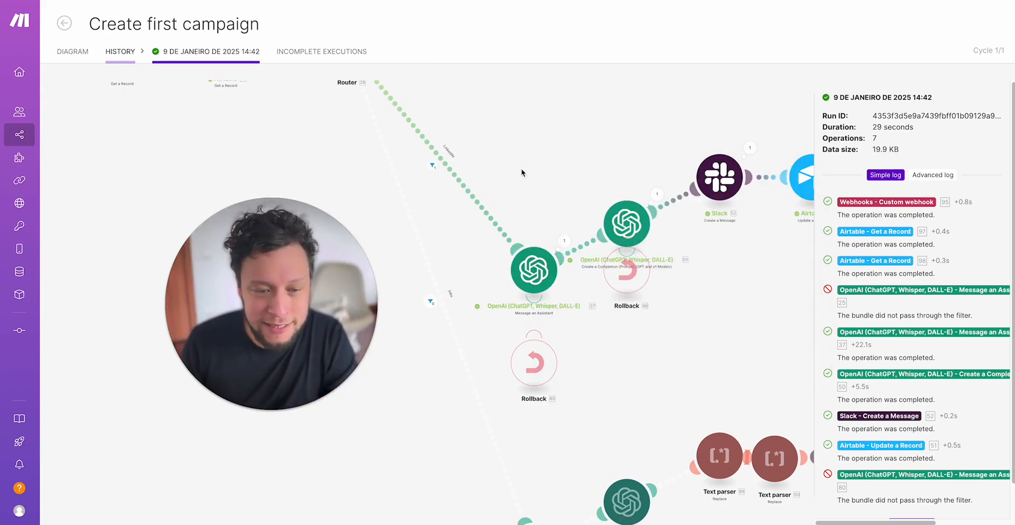
Step: Read through the OpenAI assistant's campaign prompt and its generated JSON search query and emails
{"action": "left_click", "coordinate": [534, 271]}
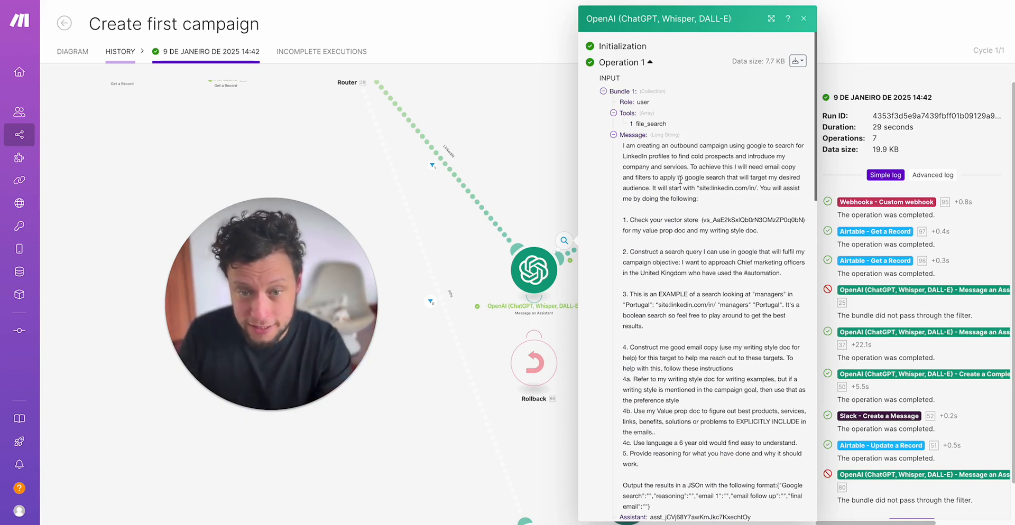
{"action": "scroll", "scroll_direction": "down", "scroll_amount": 3}
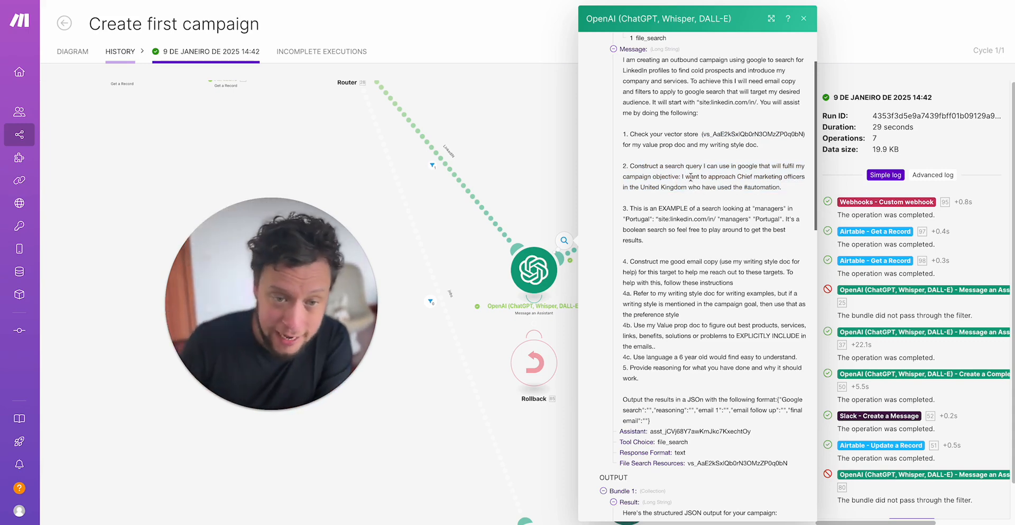
{"action": "left_click_drag", "start_coordinate": [681, 176], "coordinate": [781, 187]}
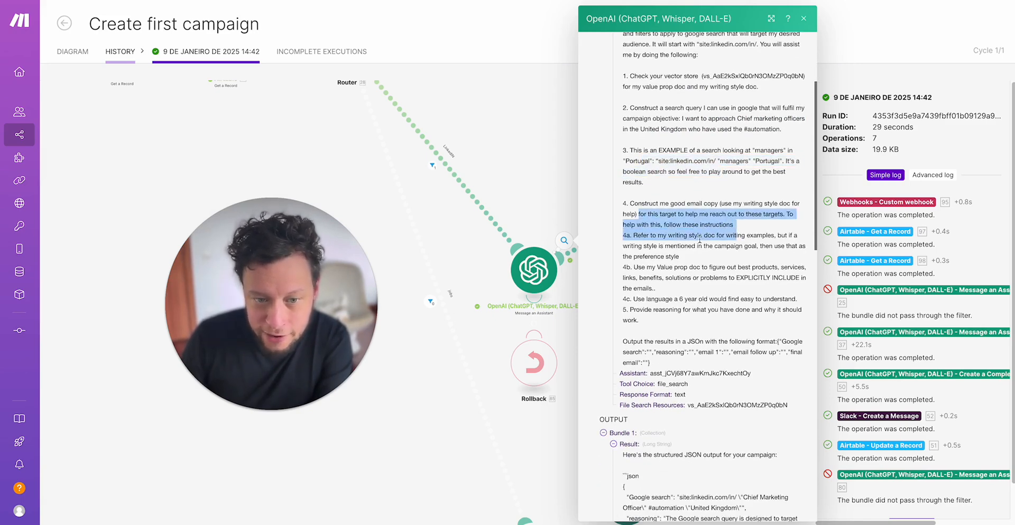
{"action": "scroll", "scroll_direction": "down", "scroll_amount": 3}
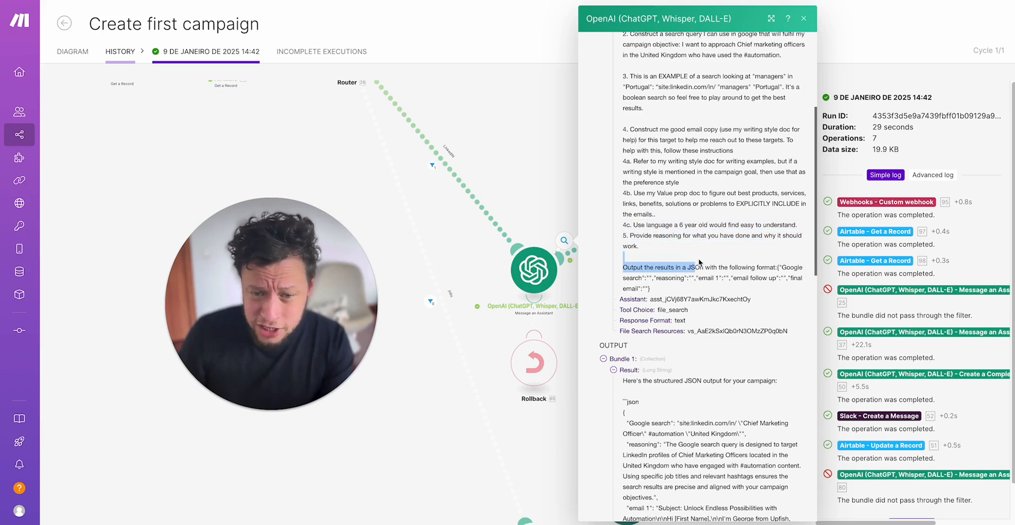
{"action": "scroll", "scroll_direction": "down", "scroll_amount": 3}
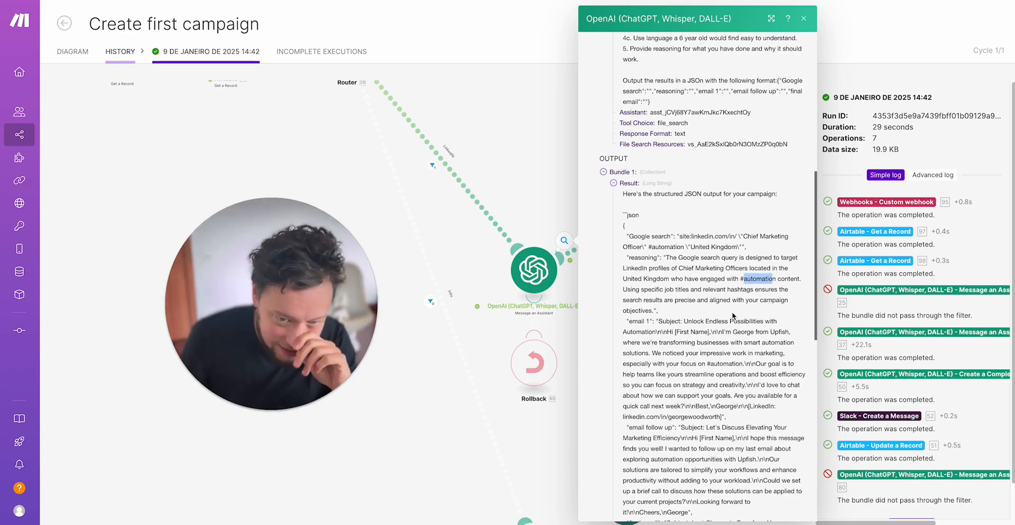
{"action": "scroll", "scroll_direction": "down", "scroll_amount": 3}
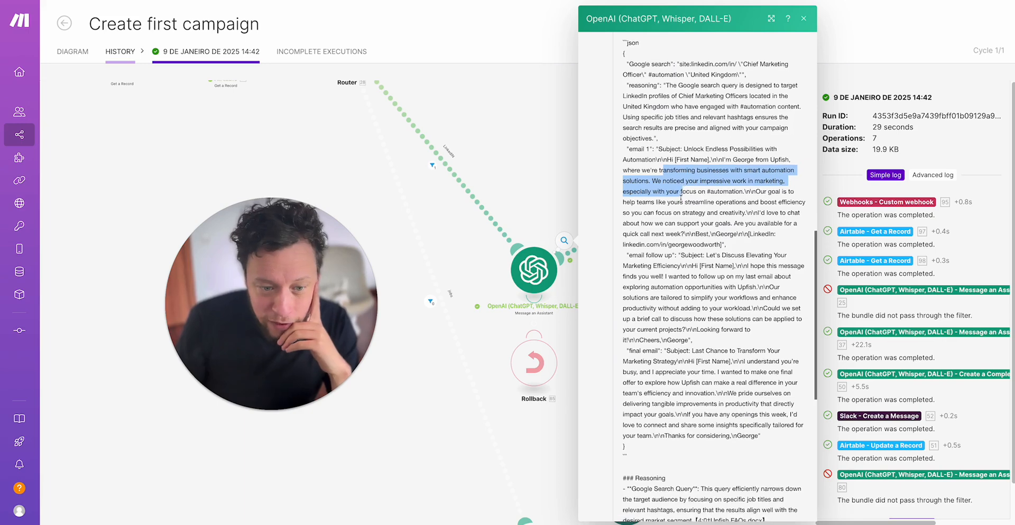
{"action": "left_click", "coordinate": [803, 18]}
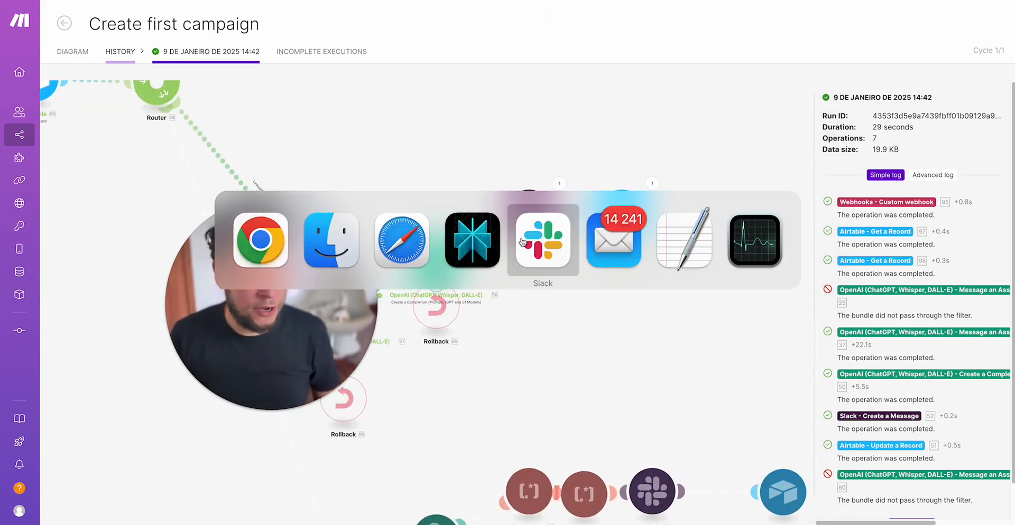
{"action": "left_click", "coordinate": [543, 241]}
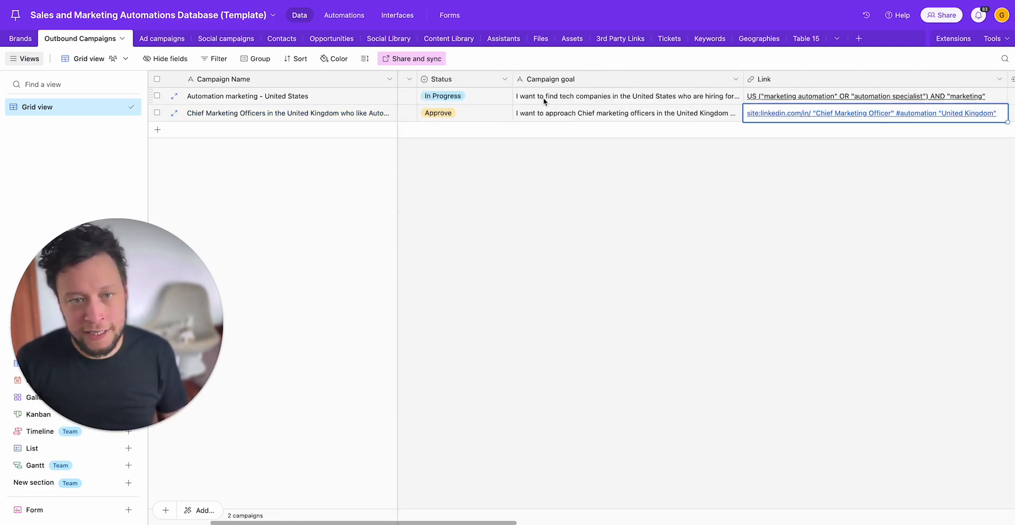
Step: Wrap #automation in quotes in the UK CMO campaign's search link
{"action": "left_click", "coordinate": [617, 113]}
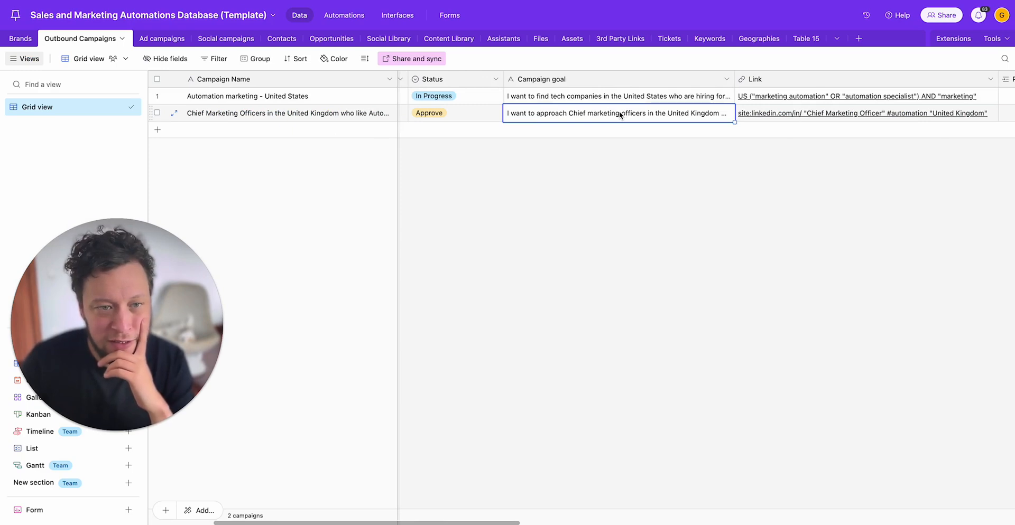
{"action": "left_click", "coordinate": [864, 112]}
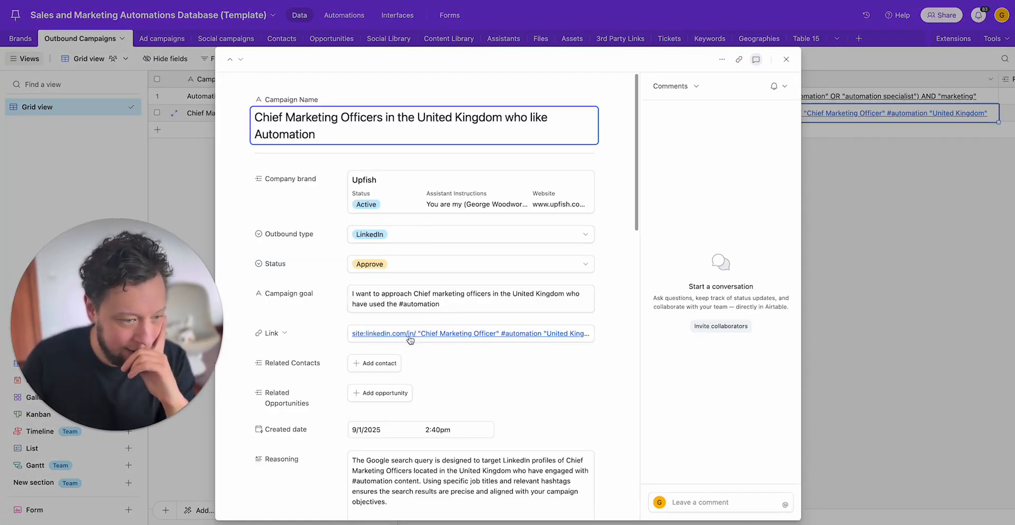
{"action": "mouse_move", "coordinate": [409, 333]}
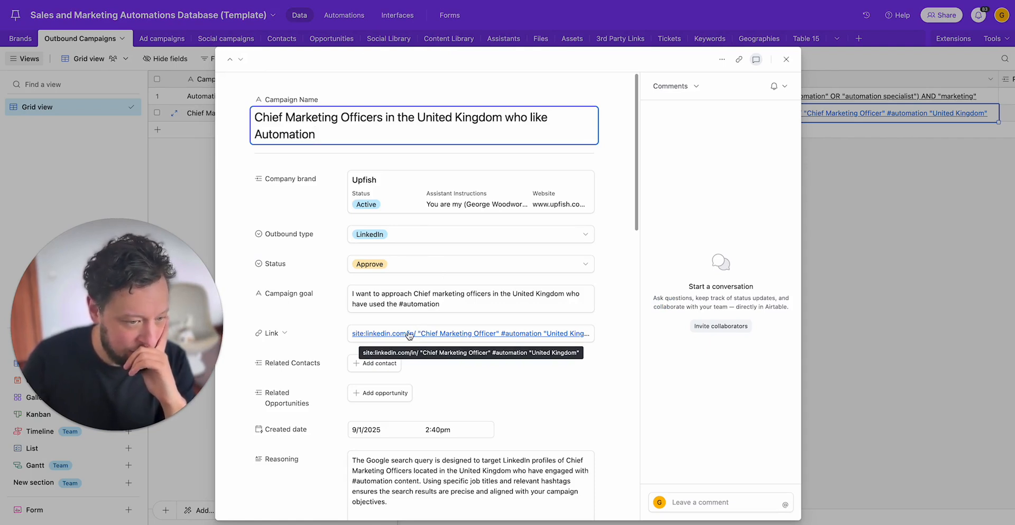
{"action": "left_click", "coordinate": [470, 332]}
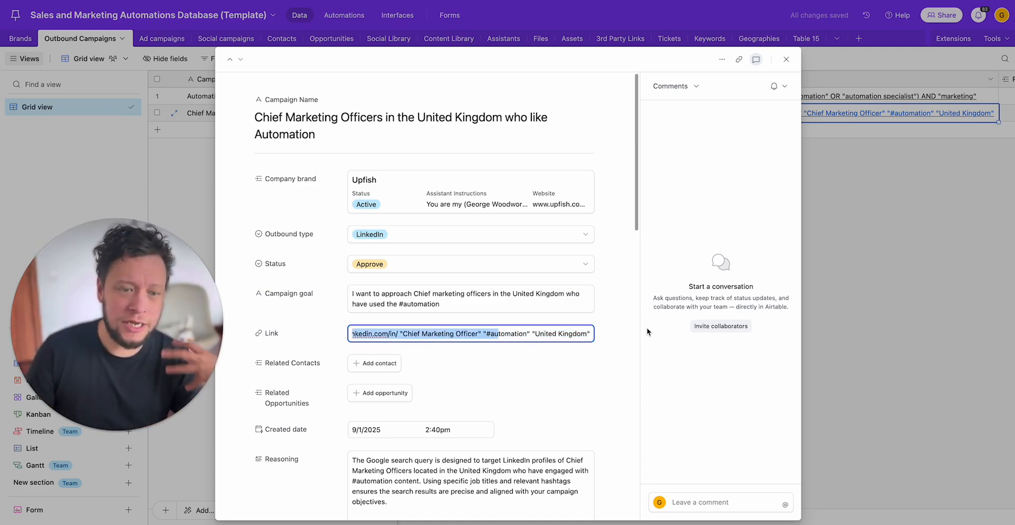
{"action": "left_click", "coordinate": [528, 366]}
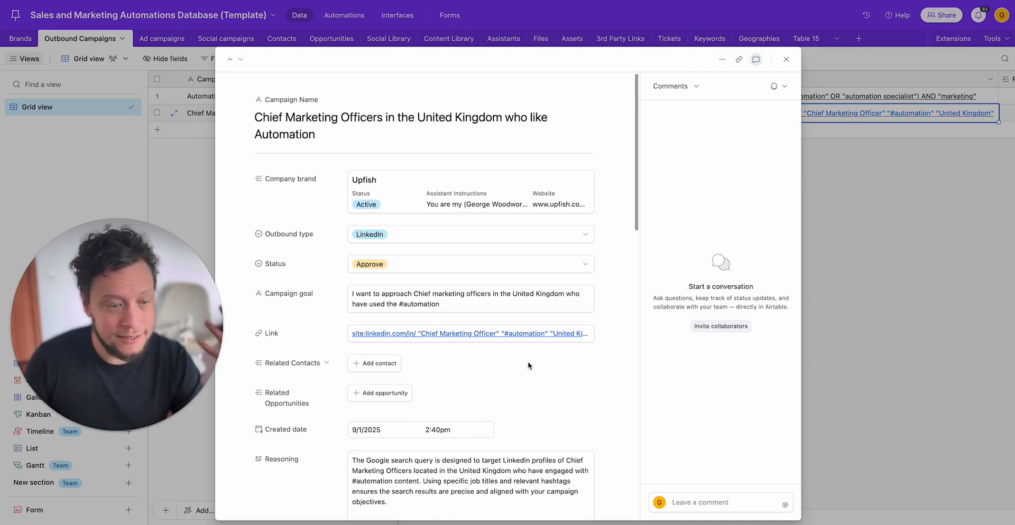
{"action": "scroll", "scroll_direction": "down", "scroll_amount": 3}
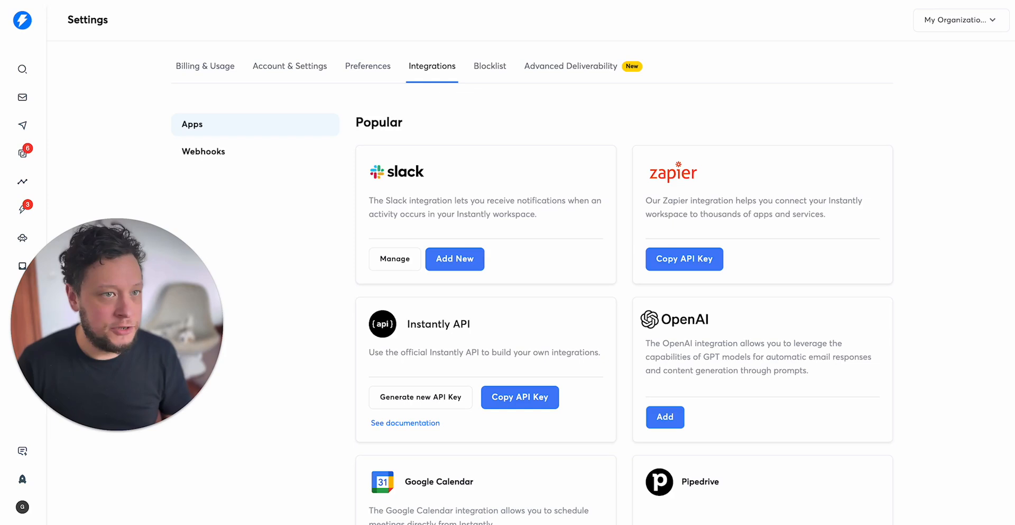
Step: Start a new Instantly campaign with a placeholder name, then cancel it
{"action": "left_click", "coordinate": [23, 125]}
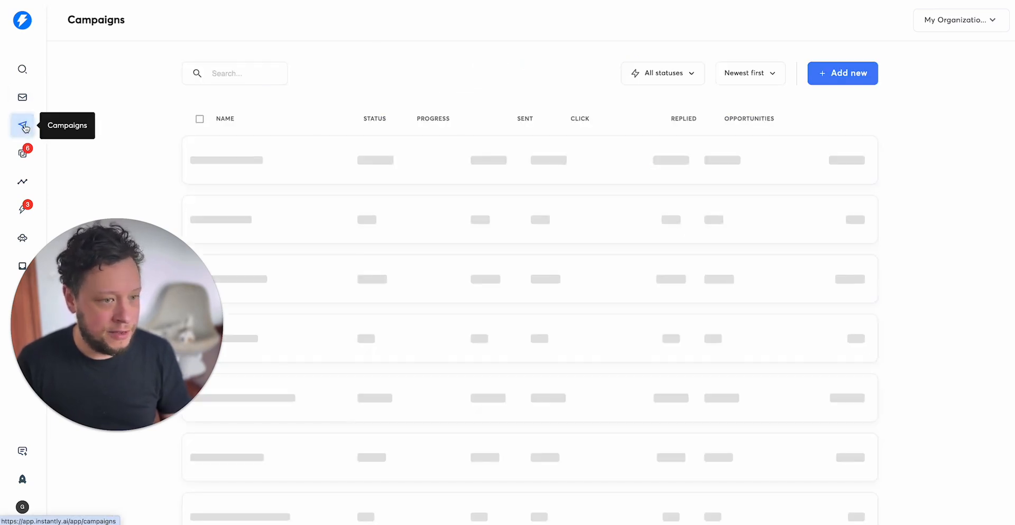
{"action": "left_click", "coordinate": [842, 73]}
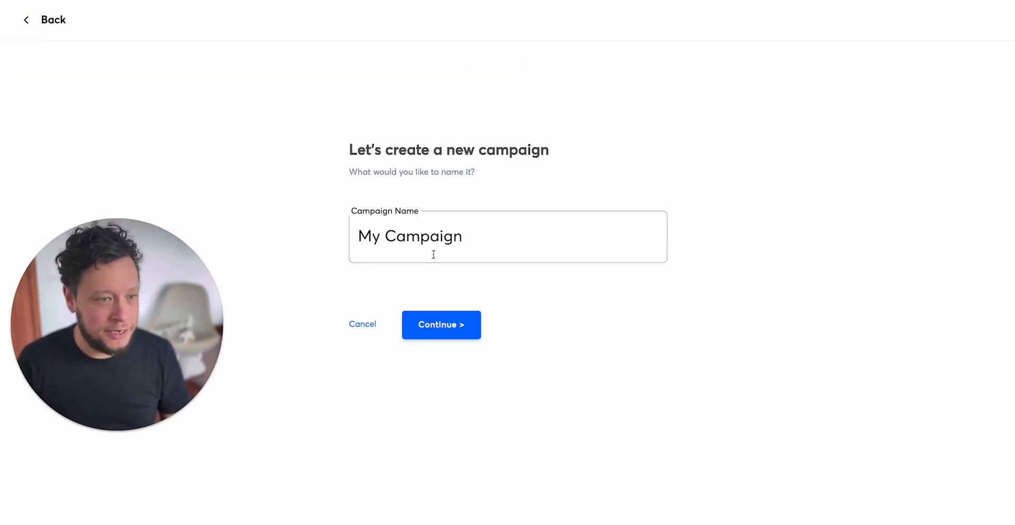
{"action": "type", "text": "tetsy8toadwo;hffw1f"}
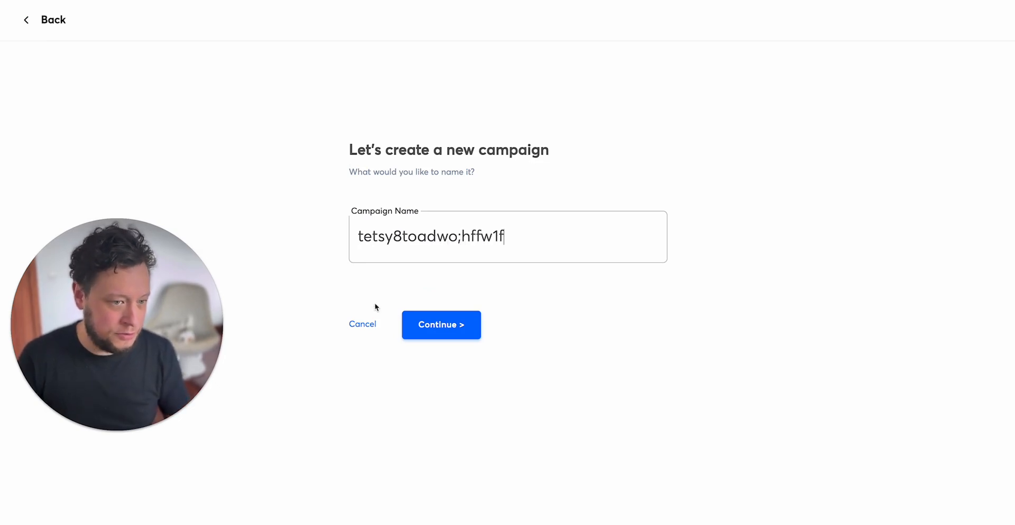
{"action": "left_click", "coordinate": [440, 325]}
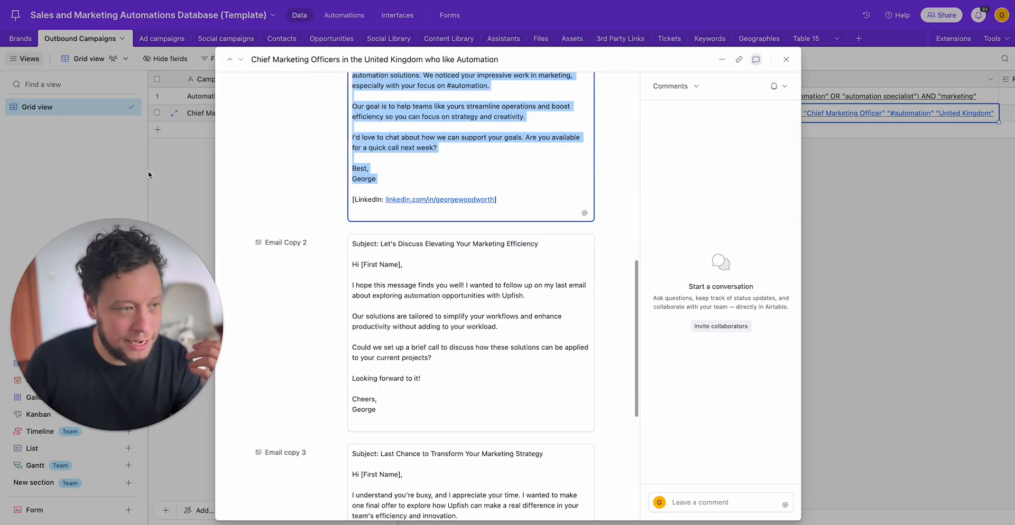
Step: Verify the UK campaign's email copies and Instantly ID in its expanded record
{"action": "left_click", "coordinate": [787, 59]}
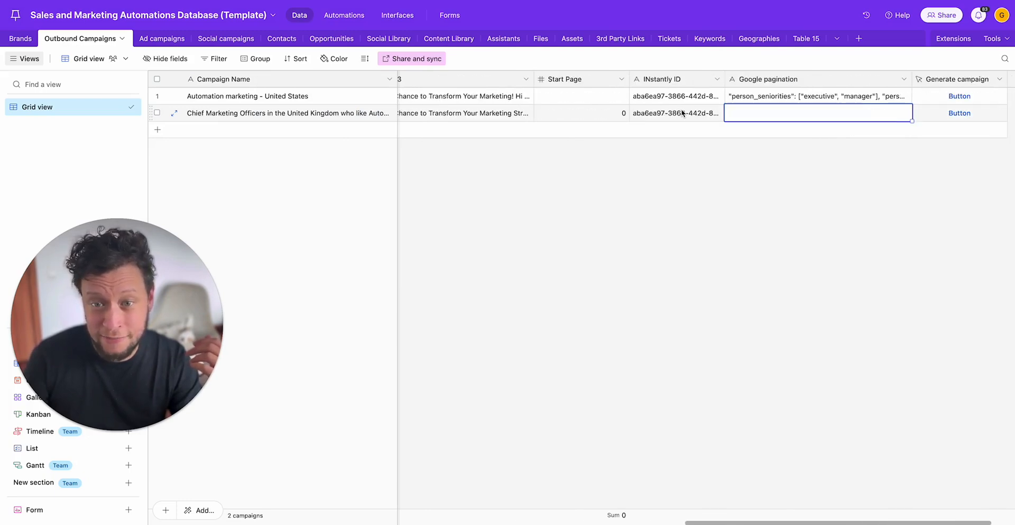
{"action": "left_click", "coordinate": [676, 112]}
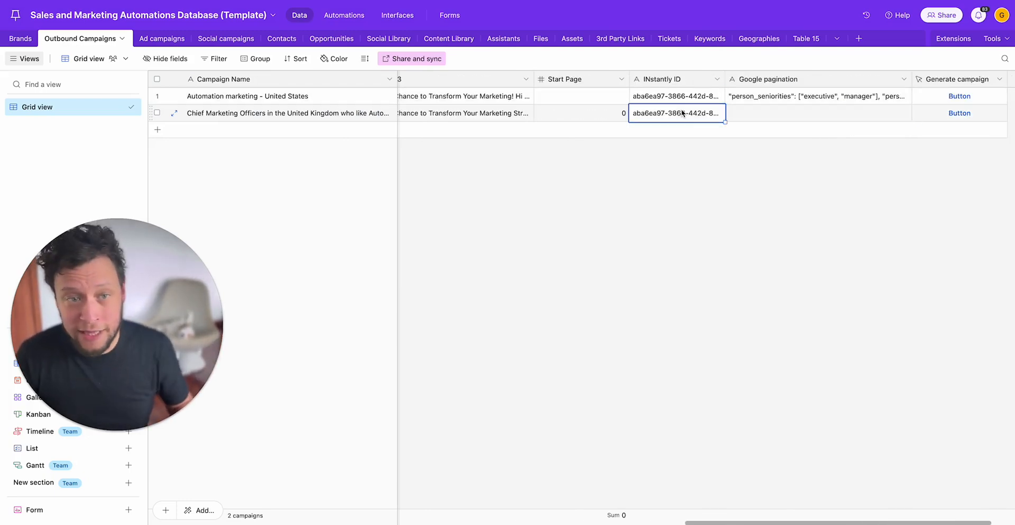
{"action": "left_click", "coordinate": [173, 112]}
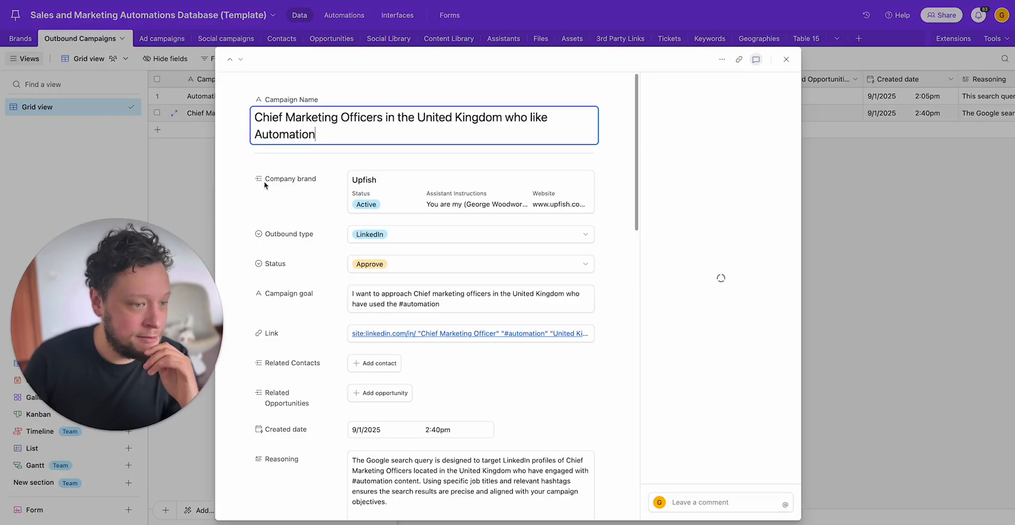
{"action": "scroll", "scroll_direction": "down", "scroll_amount": 3}
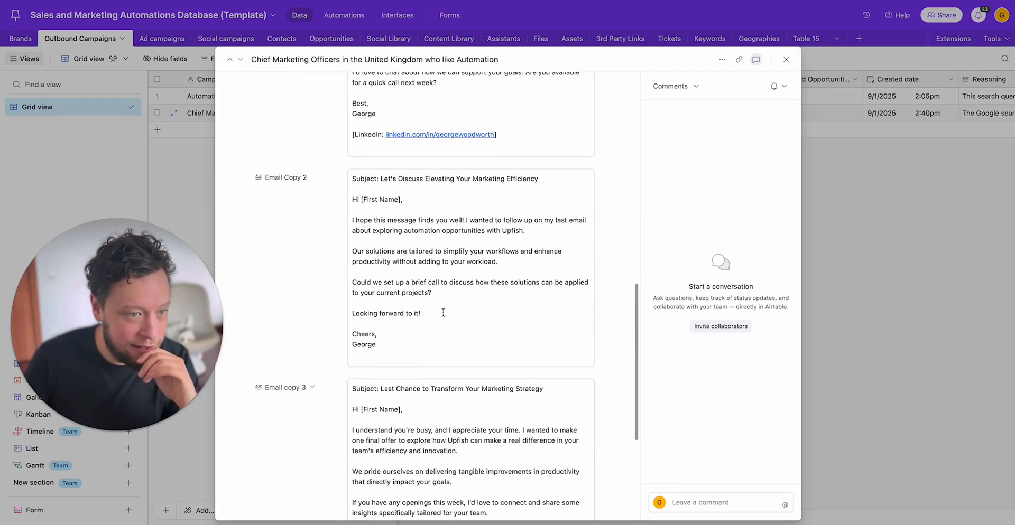
{"action": "scroll", "scroll_direction": "down", "scroll_amount": 3}
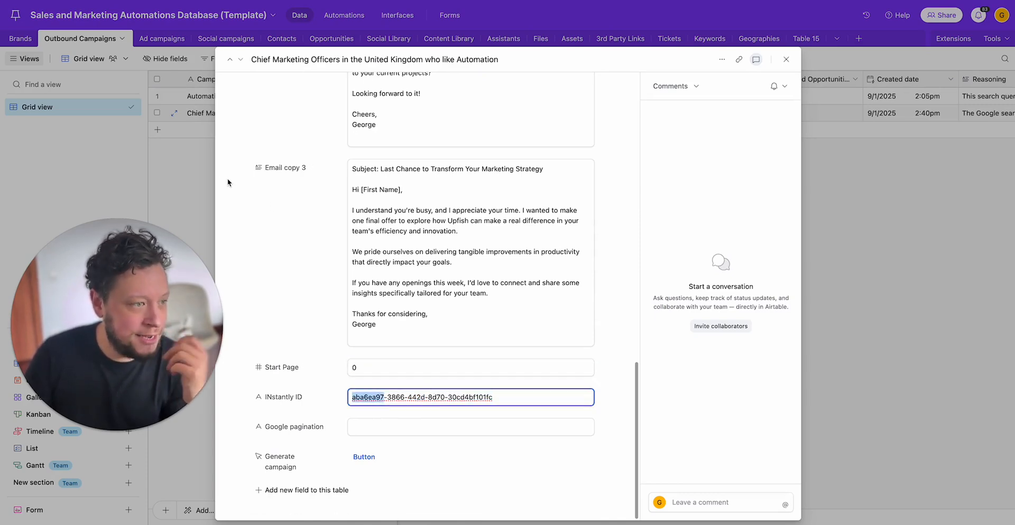
{"action": "left_click", "coordinate": [786, 59]}
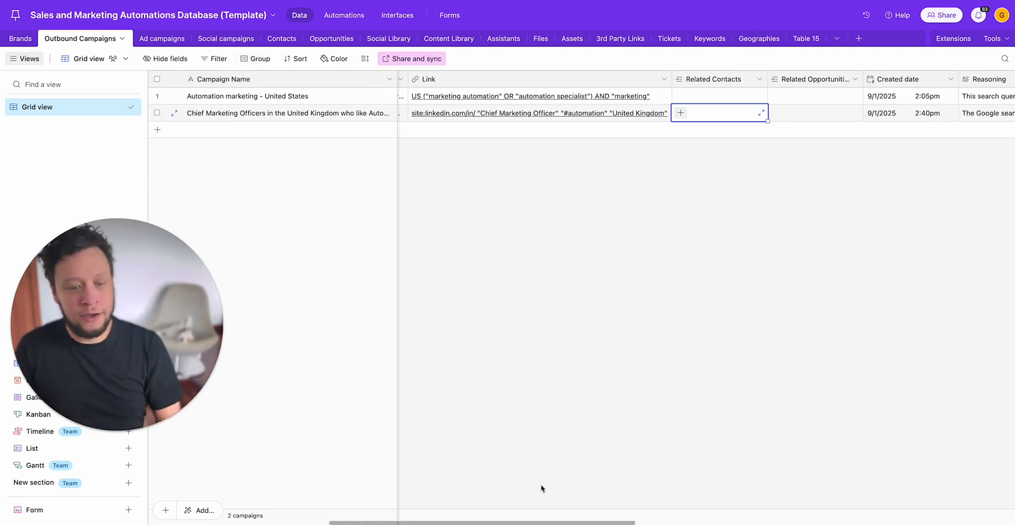
{"action": "scroll", "scroll_direction": "left", "scroll_amount": 3}
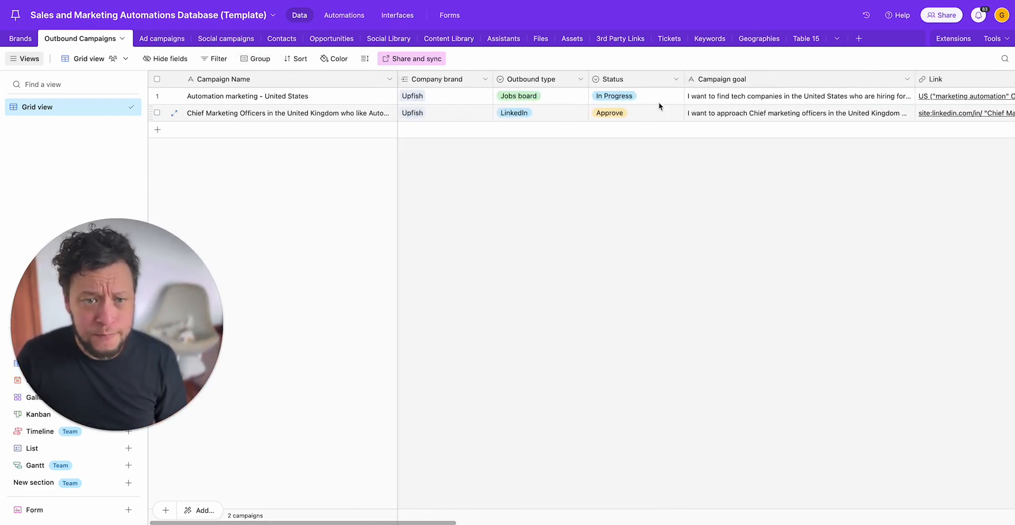
{"action": "left_click", "coordinate": [608, 112]}
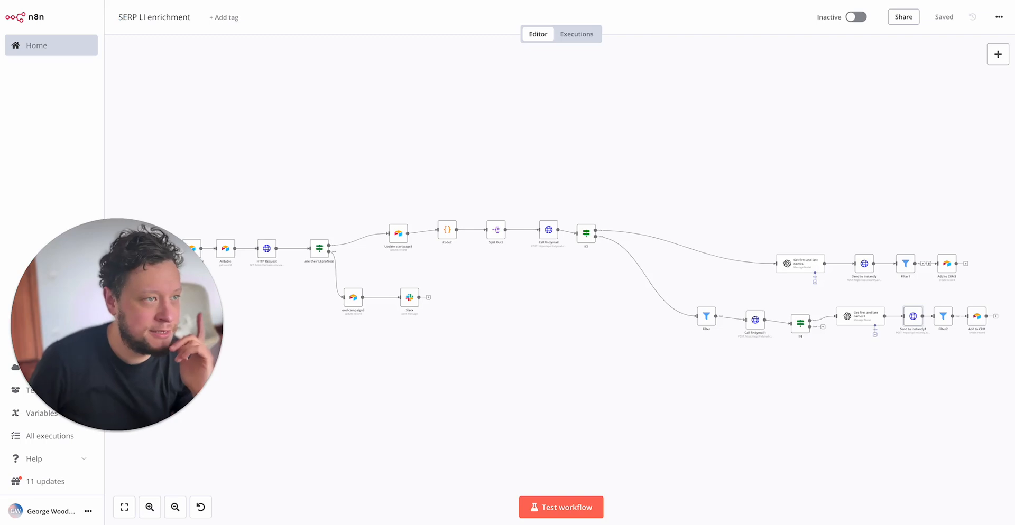
Step: Run the SERP LI enrichment workflow and open the HTTP Request node's SerpAPI results
{"action": "left_click", "coordinate": [560, 507]}
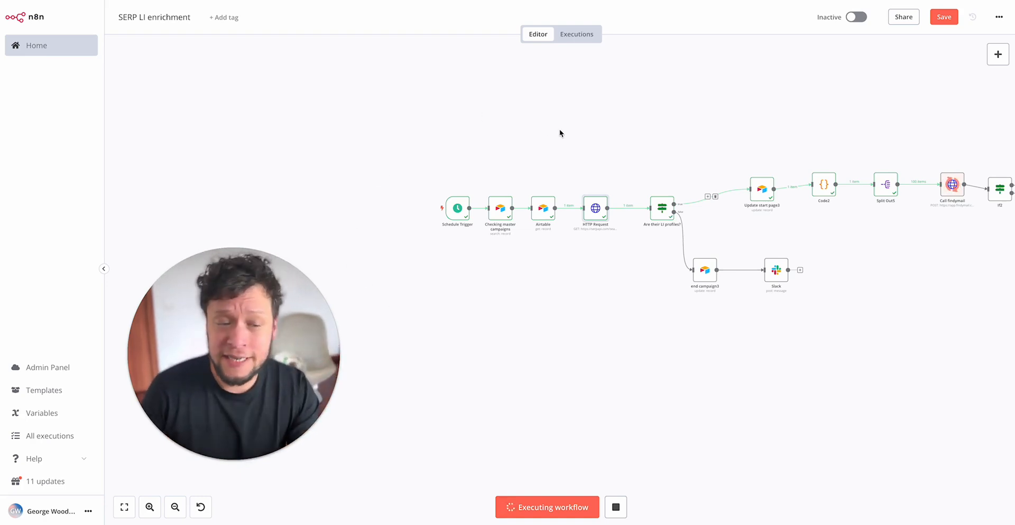
{"action": "mouse_move", "coordinate": [465, 278]}
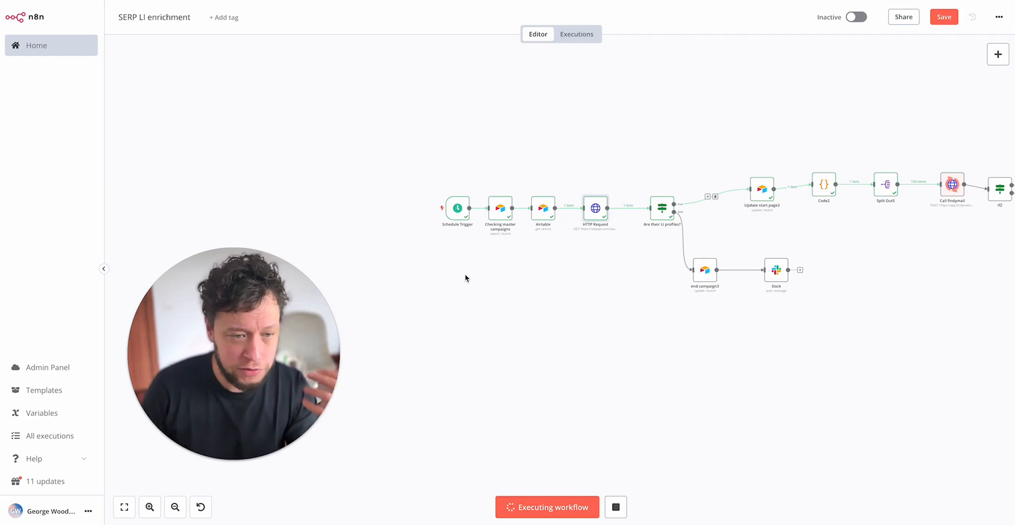
{"action": "double_click", "coordinate": [499, 210]}
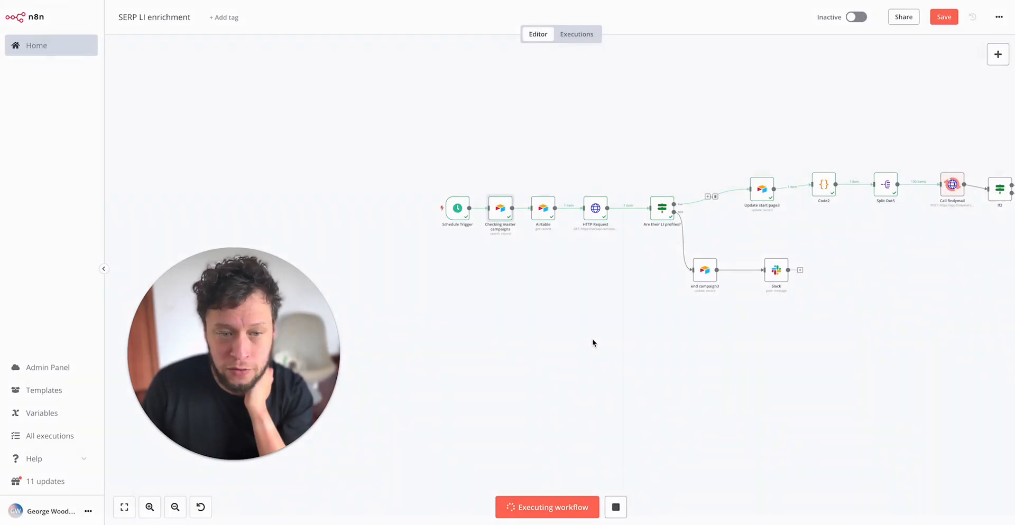
{"action": "double_click", "coordinate": [542, 208]}
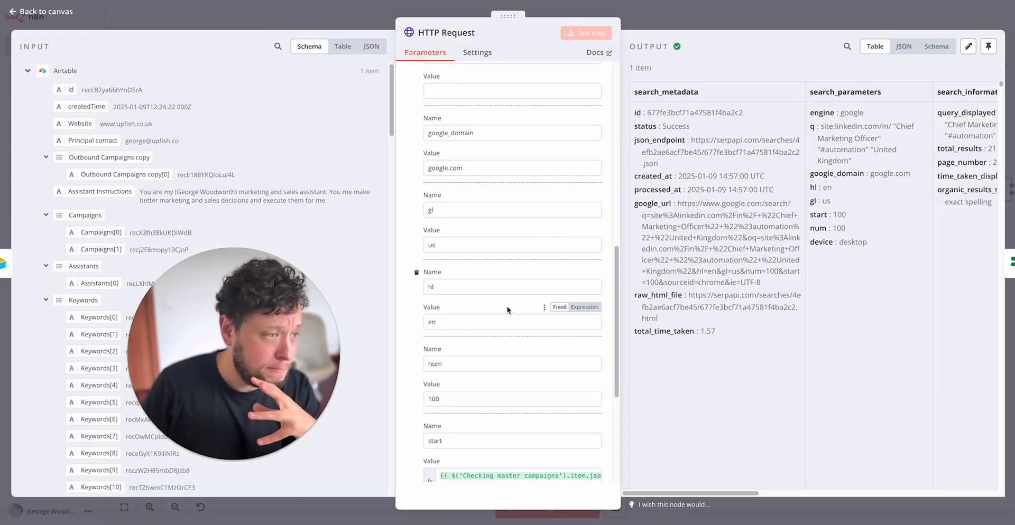
Step: Review the HTTP Request parameters and LinkedIn organic_results output, then leave the node
{"action": "scroll", "scroll_direction": "down", "scroll_amount": 3}
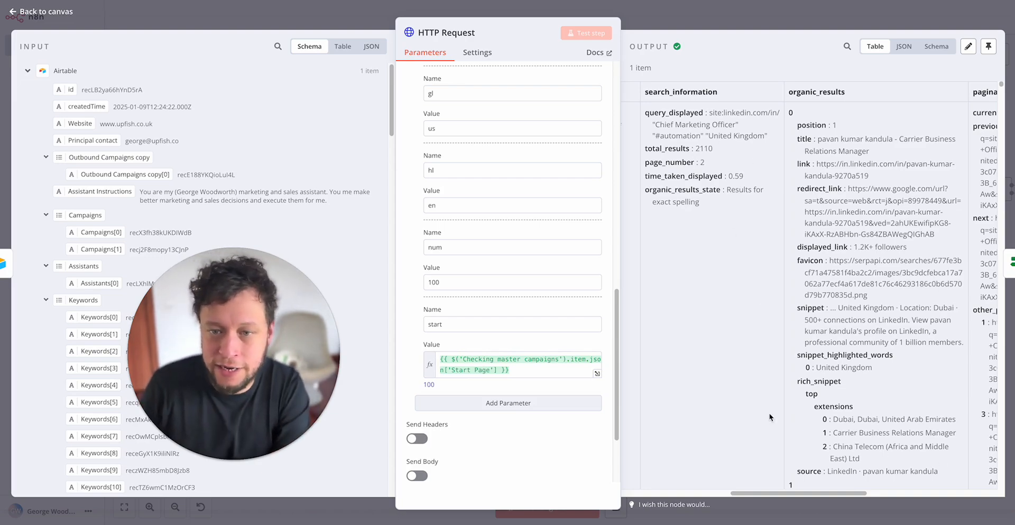
{"action": "scroll", "scroll_direction": "right", "scroll_amount": 3}
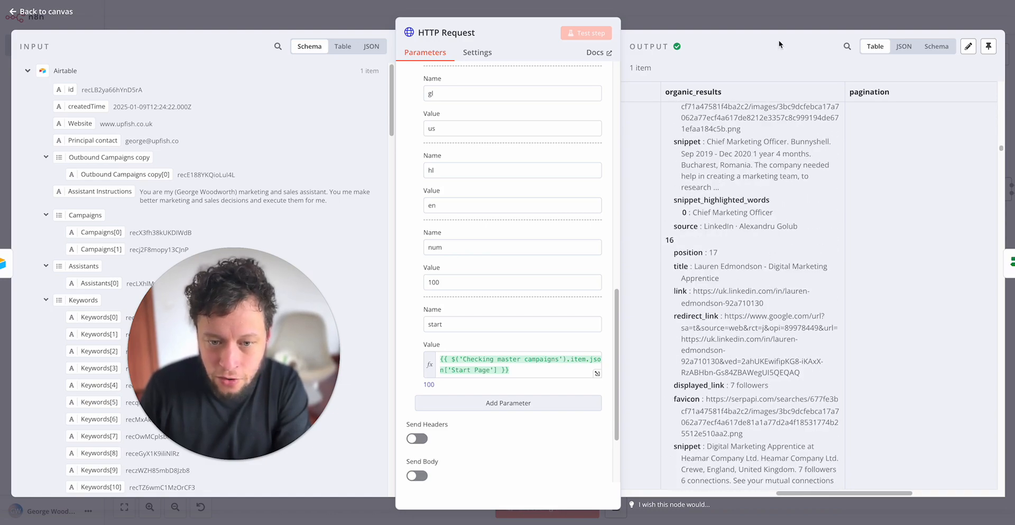
{"action": "left_click", "coordinate": [40, 11]}
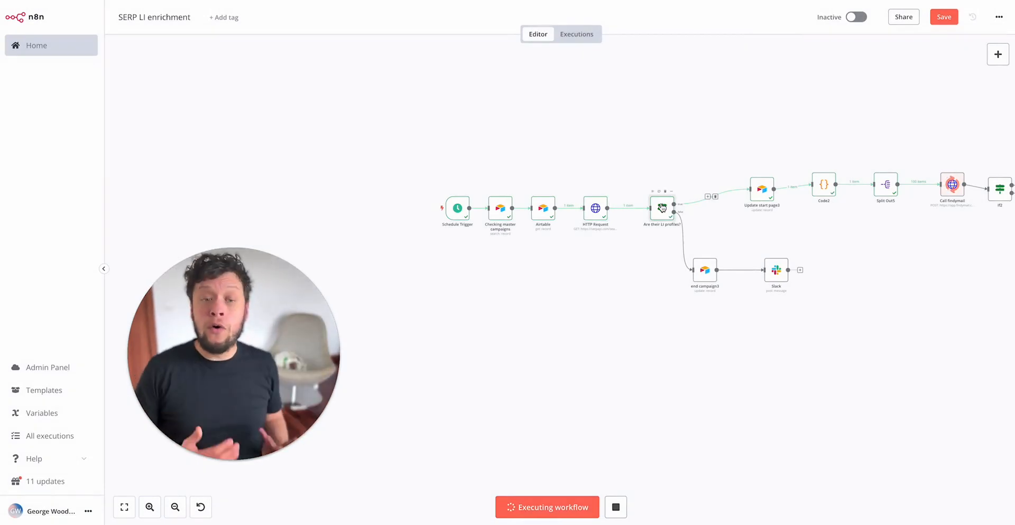
{"action": "double_click", "coordinate": [662, 207]}
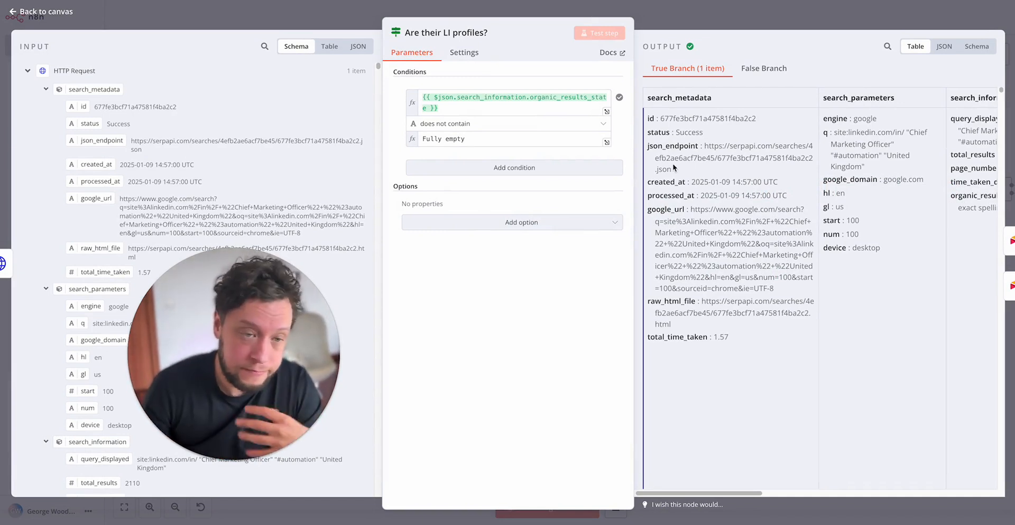
{"action": "mouse_move", "coordinate": [685, 160]}
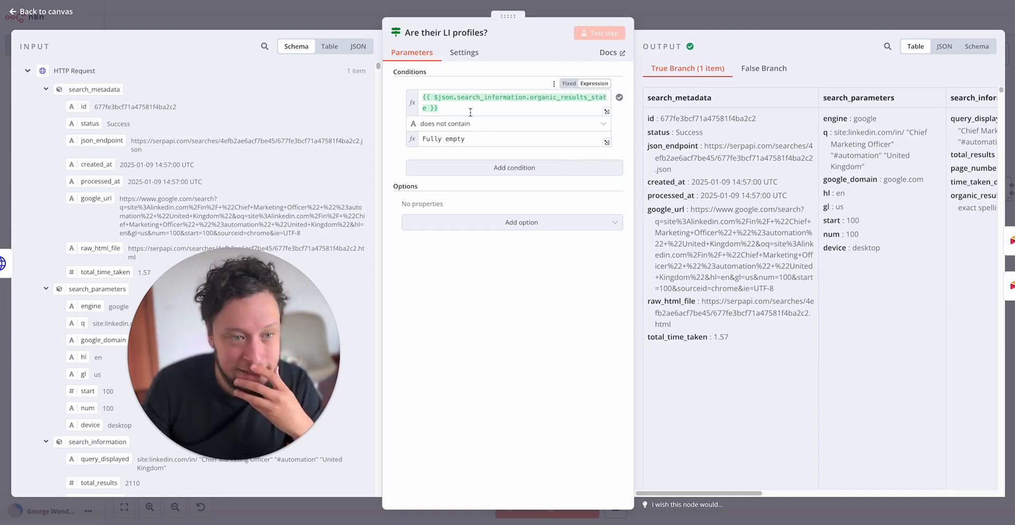
{"action": "left_click", "coordinate": [511, 102]}
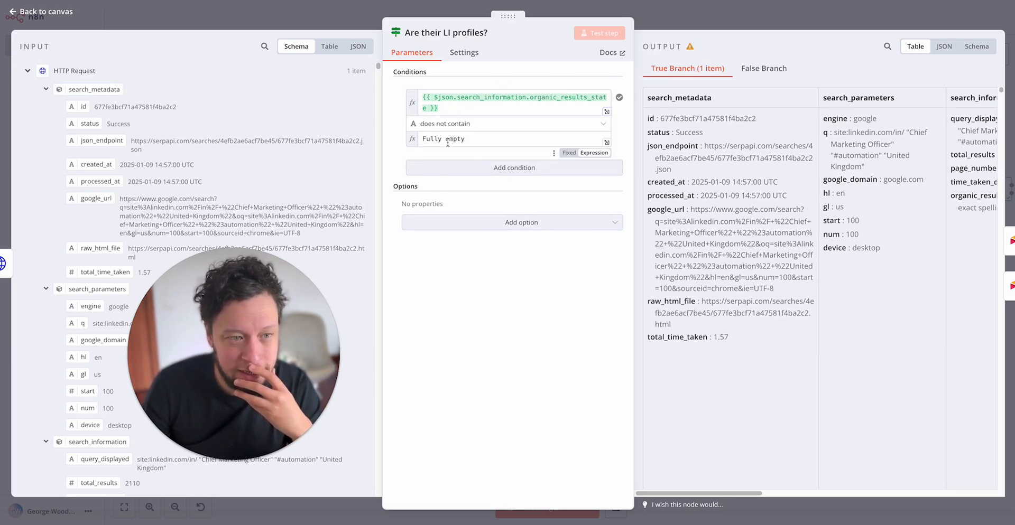
{"action": "left_click", "coordinate": [763, 68]}
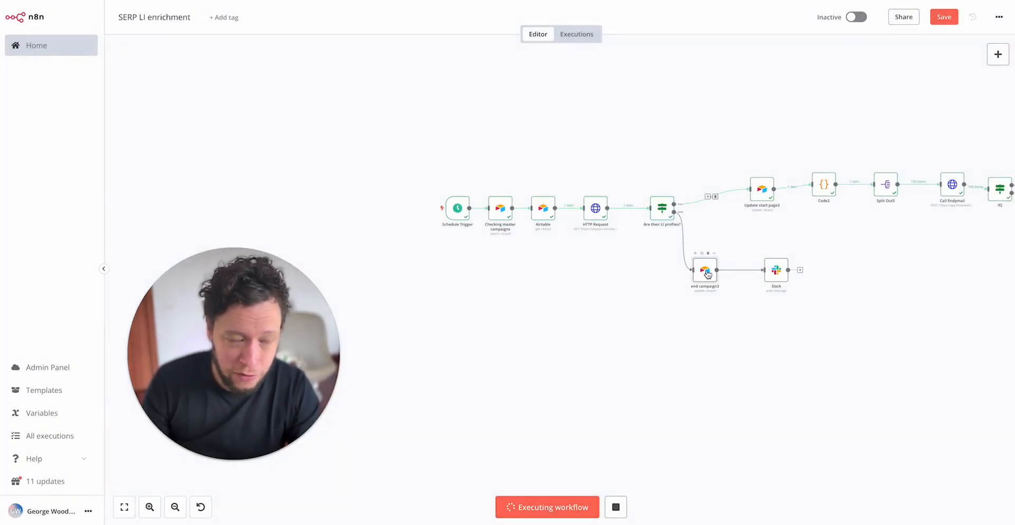
Step: Inspect the end campaign3 step, then open the Slack notification step
{"action": "double_click", "coordinate": [705, 271]}
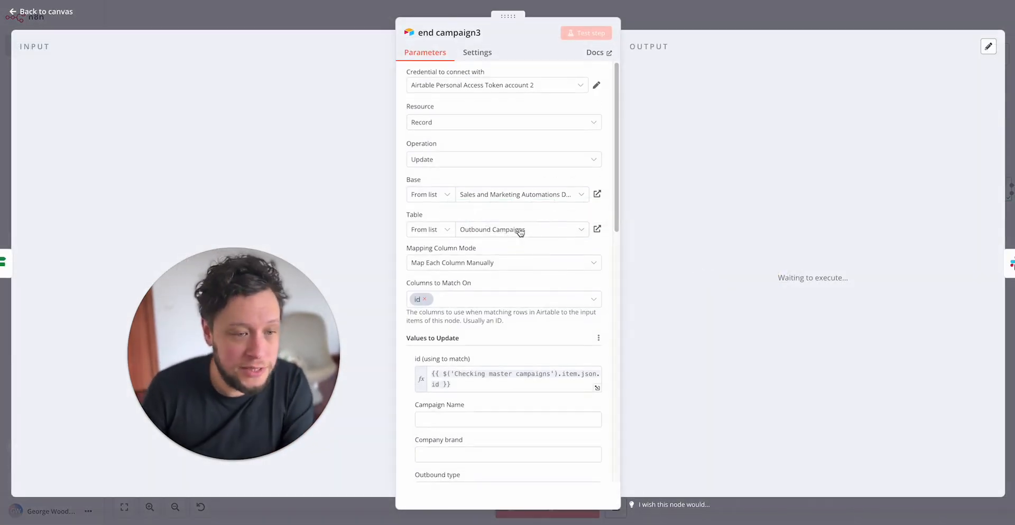
{"action": "scroll", "scroll_direction": "down", "scroll_amount": 3}
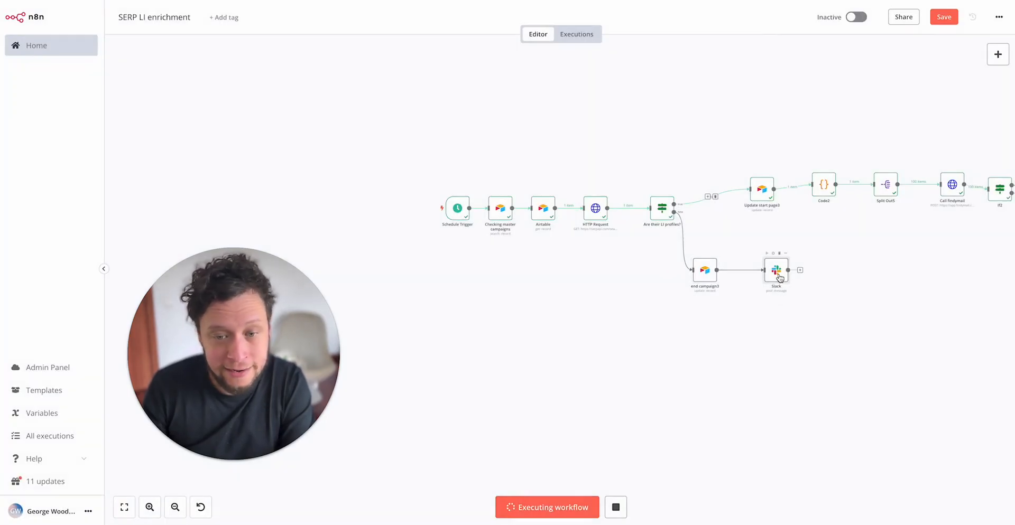
{"action": "double_click", "coordinate": [776, 270]}
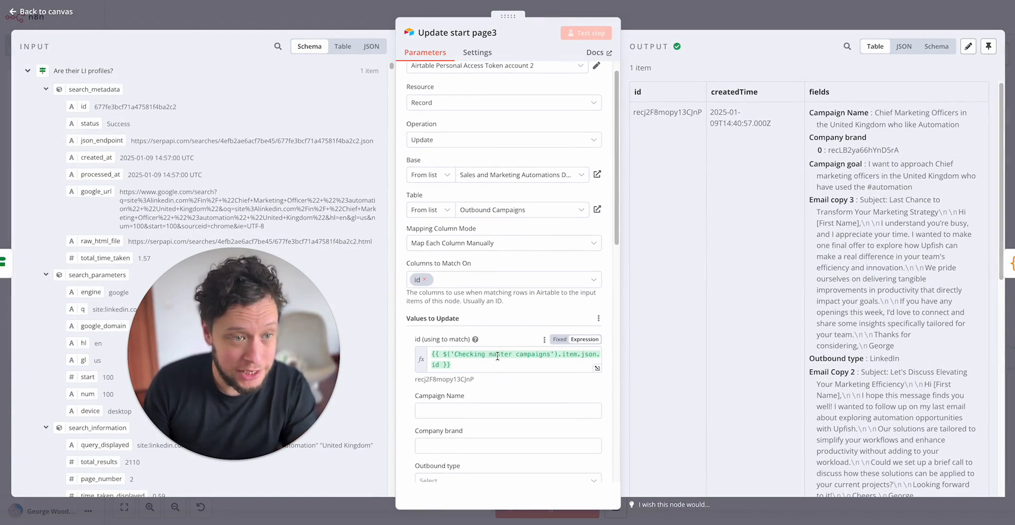
Step: Scroll Update start page3 parameters to confirm Start Page is 200, then close it
{"action": "scroll", "scroll_direction": "down", "scroll_amount": 3}
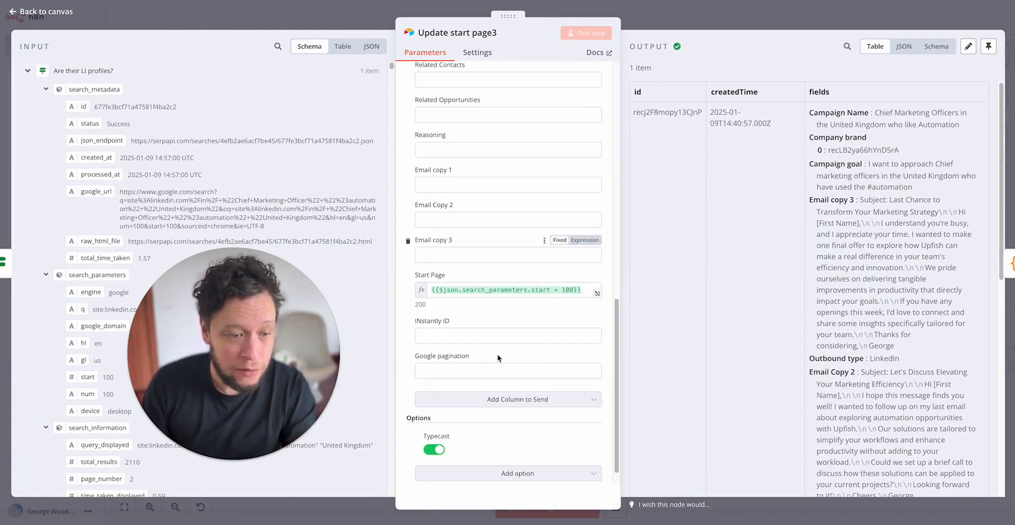
{"action": "left_click", "coordinate": [508, 290]}
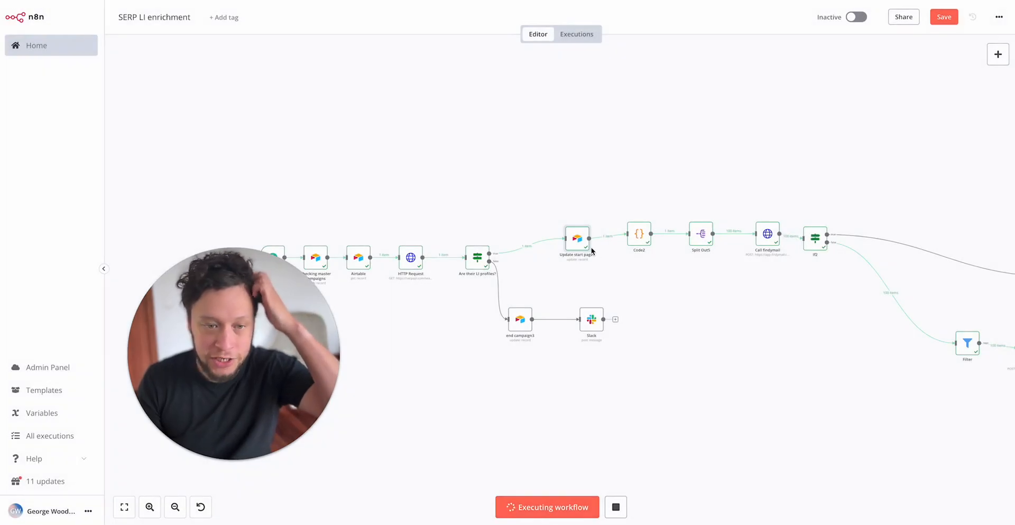
Step: Open Code2 and scroll through its LinkedIn profile-slug extraction code and output
{"action": "double_click", "coordinate": [639, 237]}
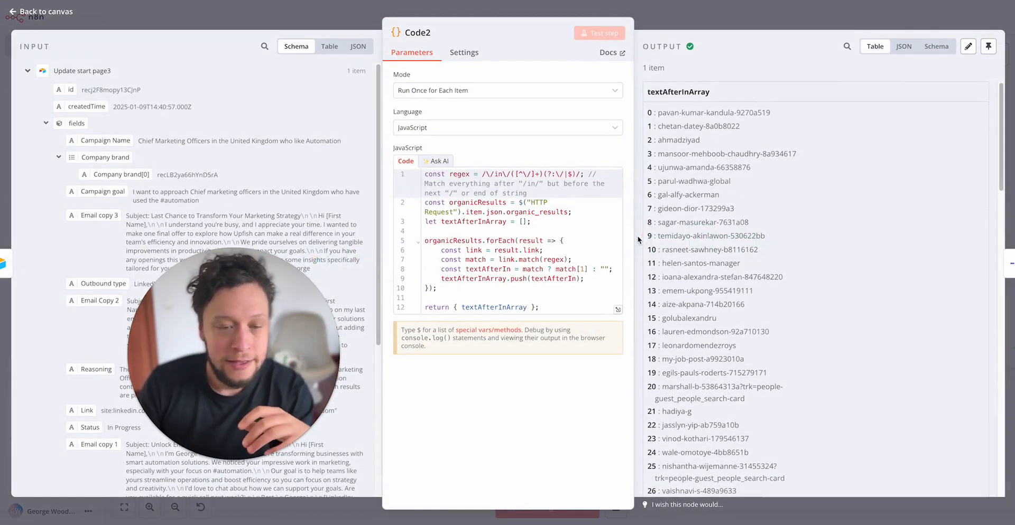
{"action": "scroll", "scroll_direction": "down", "scroll_amount": 3}
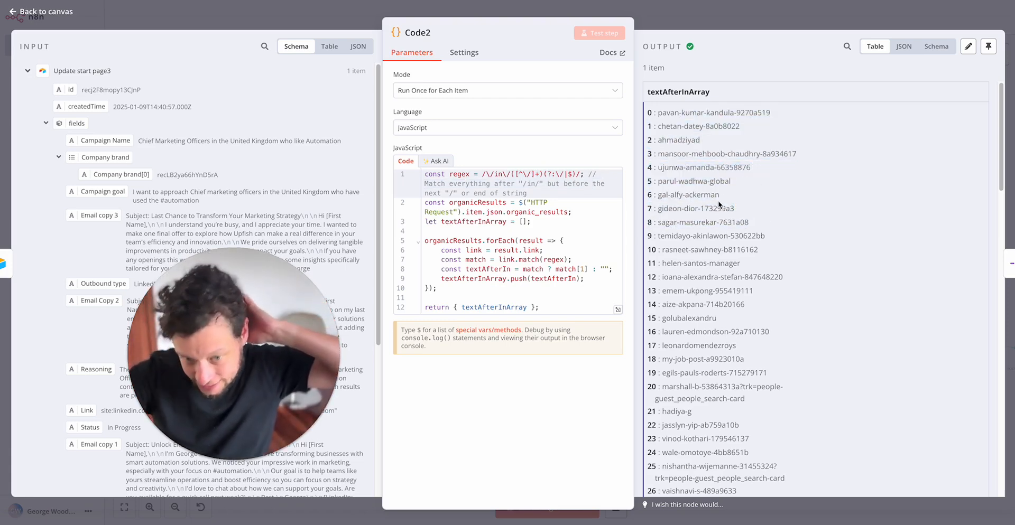
{"action": "scroll", "scroll_direction": "down", "scroll_amount": 3}
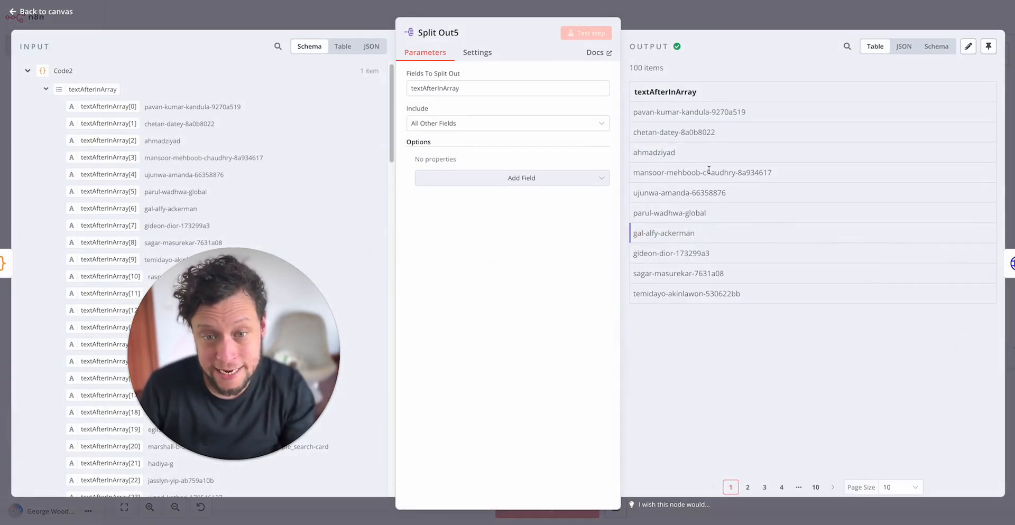
{"action": "mouse_move", "coordinate": [752, 354]}
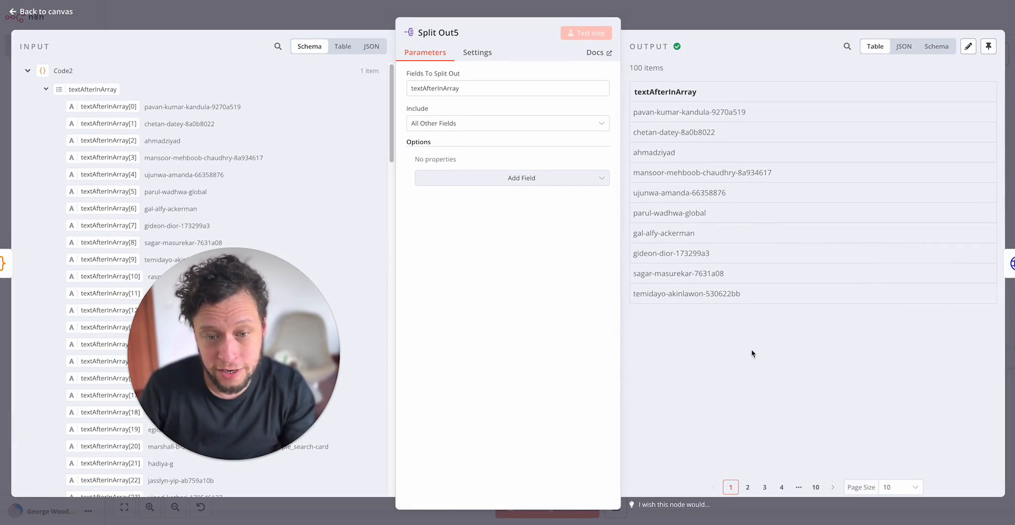
Step: Inspect Call findymail's empty Authorization header value and its 401 Unauthenticated output
{"action": "left_click", "coordinate": [40, 11]}
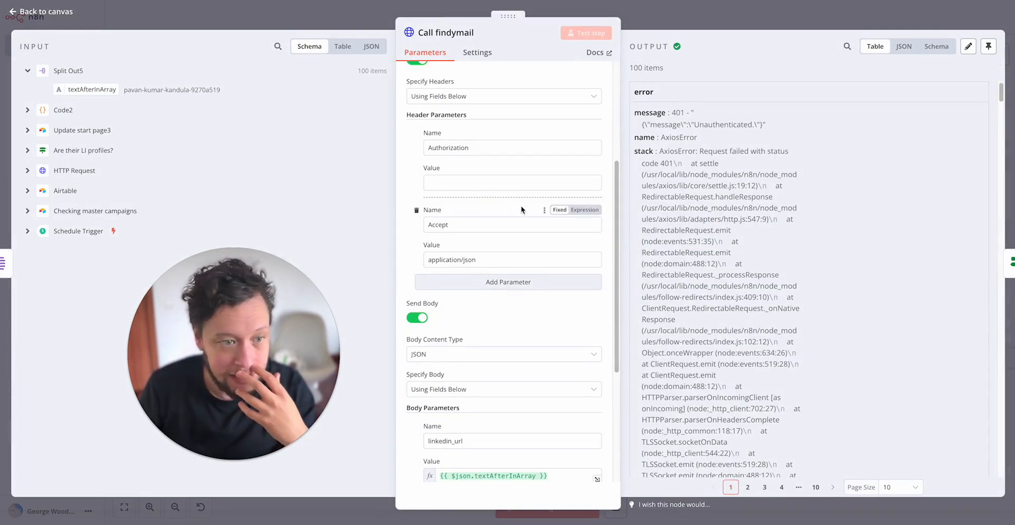
{"action": "left_click", "coordinate": [511, 183]}
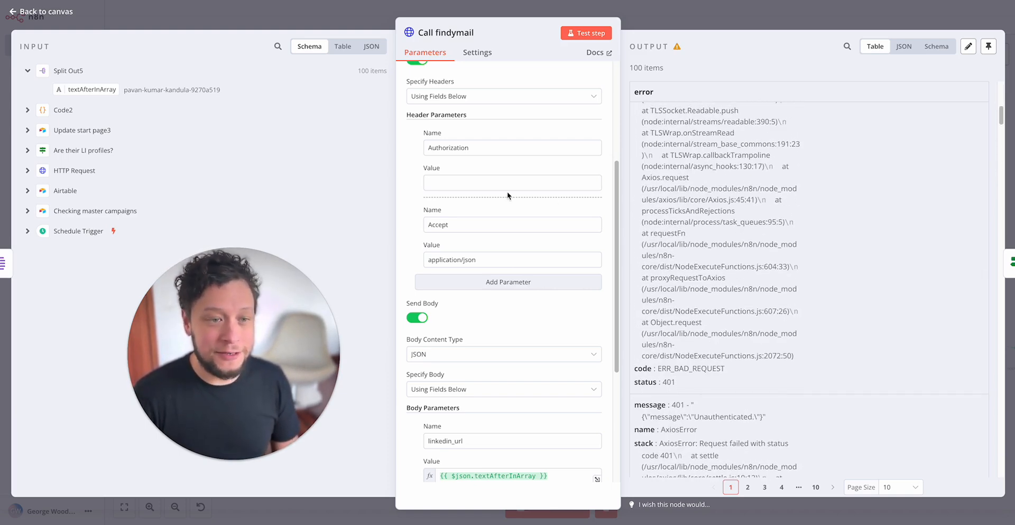
{"action": "left_click", "coordinate": [511, 182]}
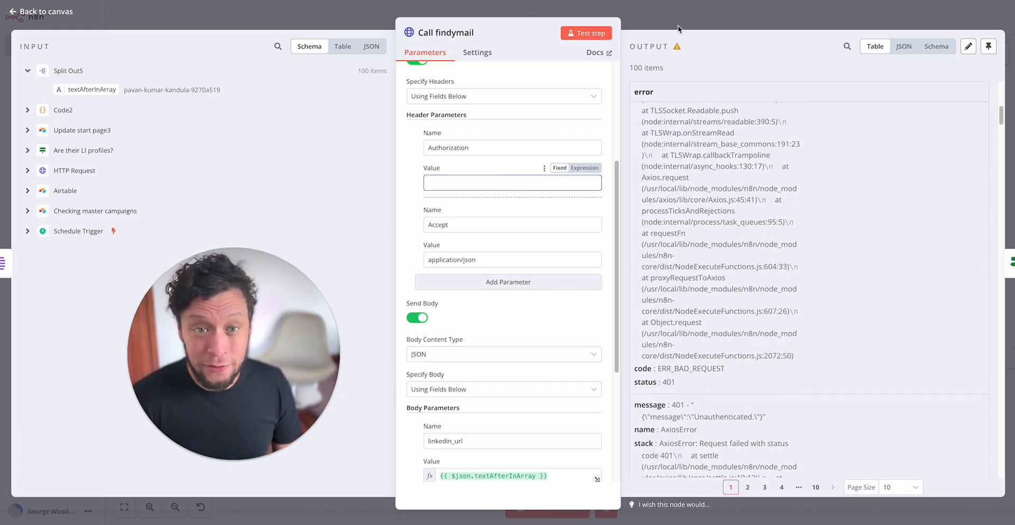
{"action": "left_click", "coordinate": [41, 12]}
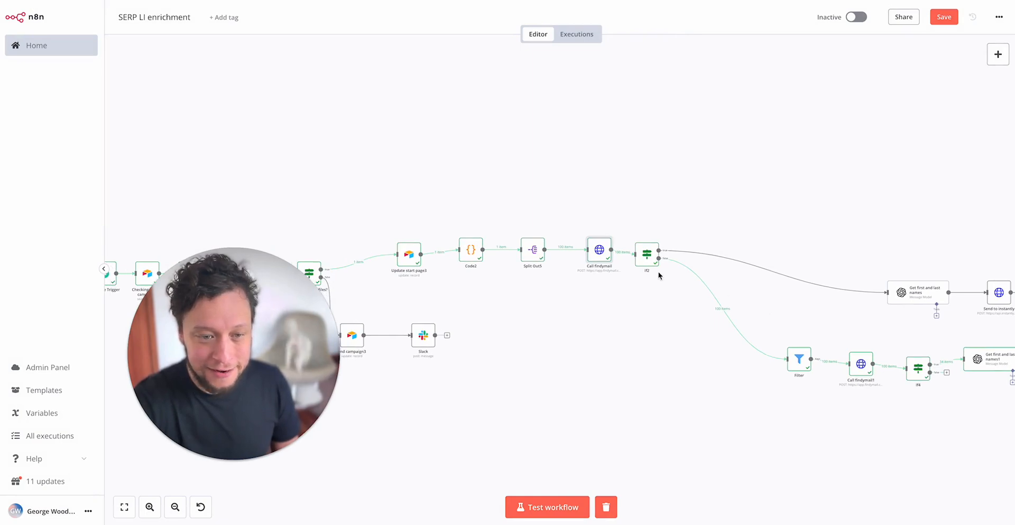
{"action": "double_click", "coordinate": [598, 250]}
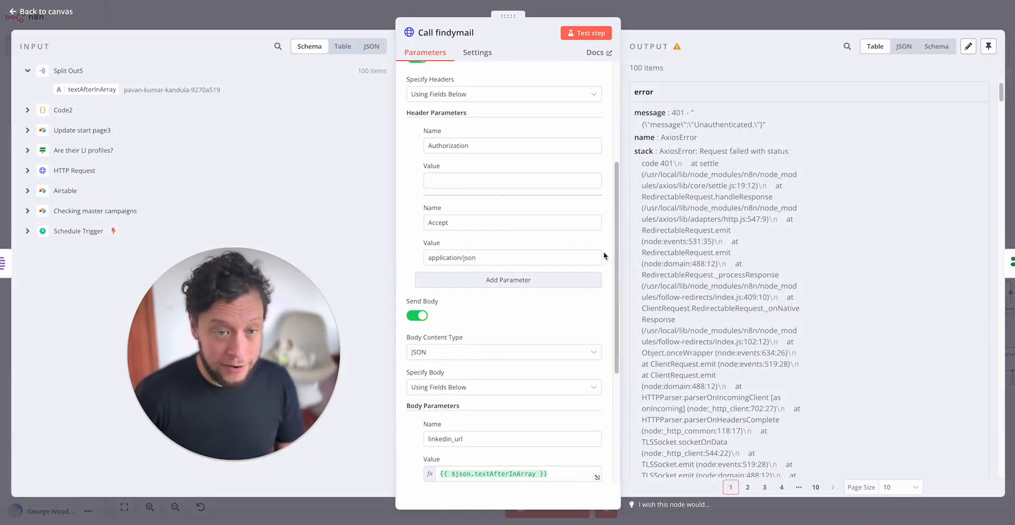
{"action": "left_click", "coordinate": [40, 12]}
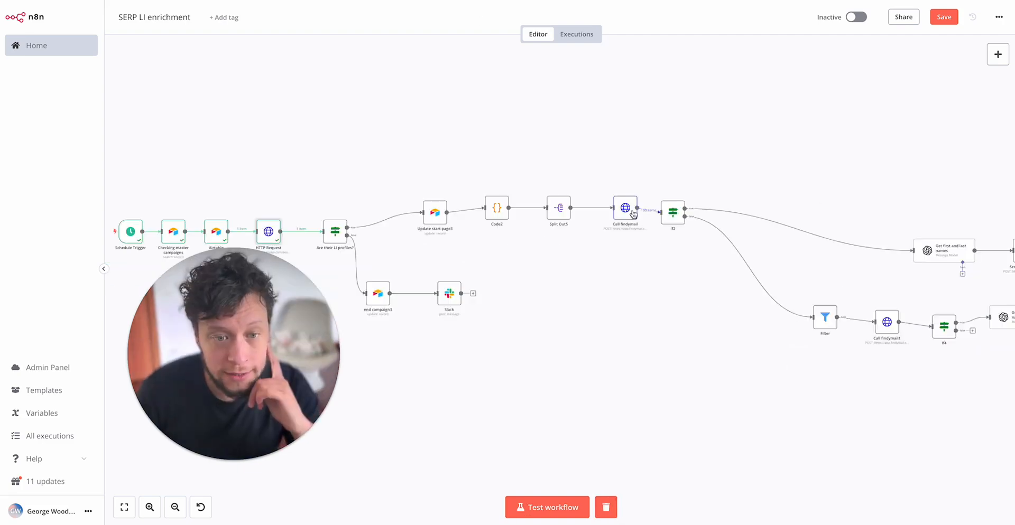
{"action": "double_click", "coordinate": [625, 208]}
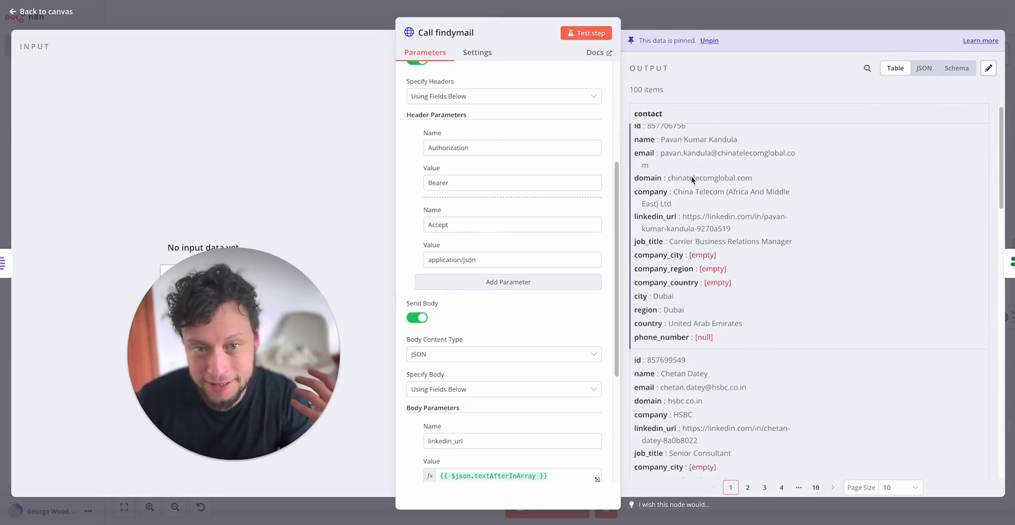
{"action": "double_click", "coordinate": [712, 162]}
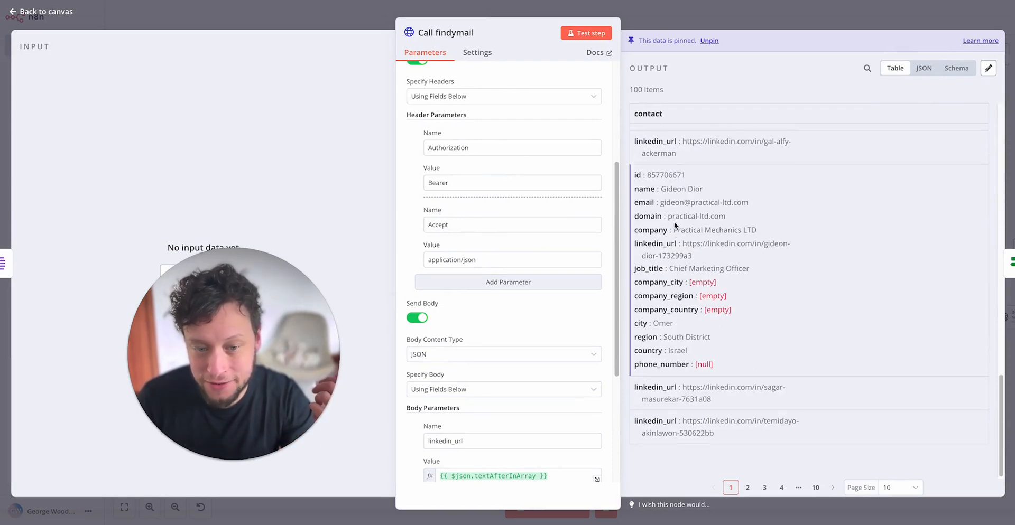
{"action": "left_click", "coordinate": [40, 12]}
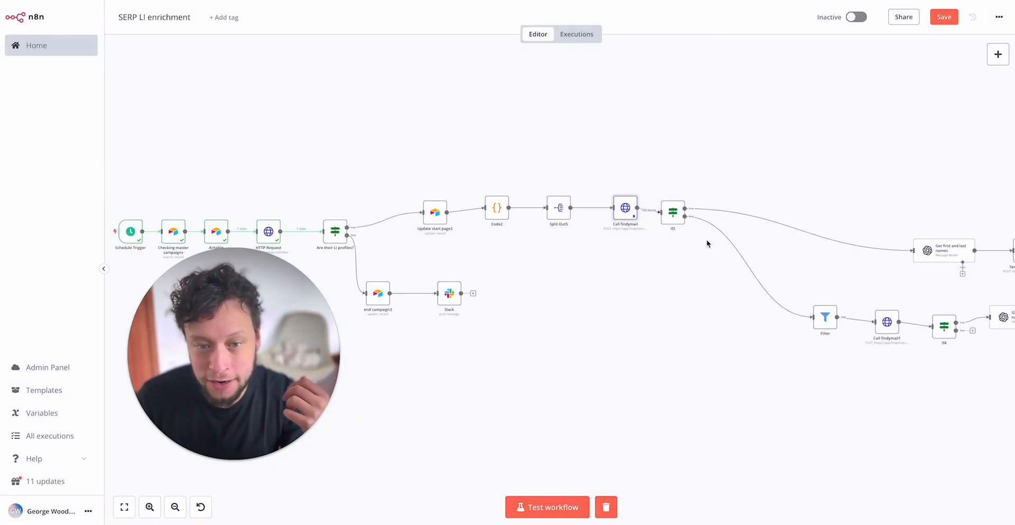
{"action": "double_click", "coordinate": [672, 212]}
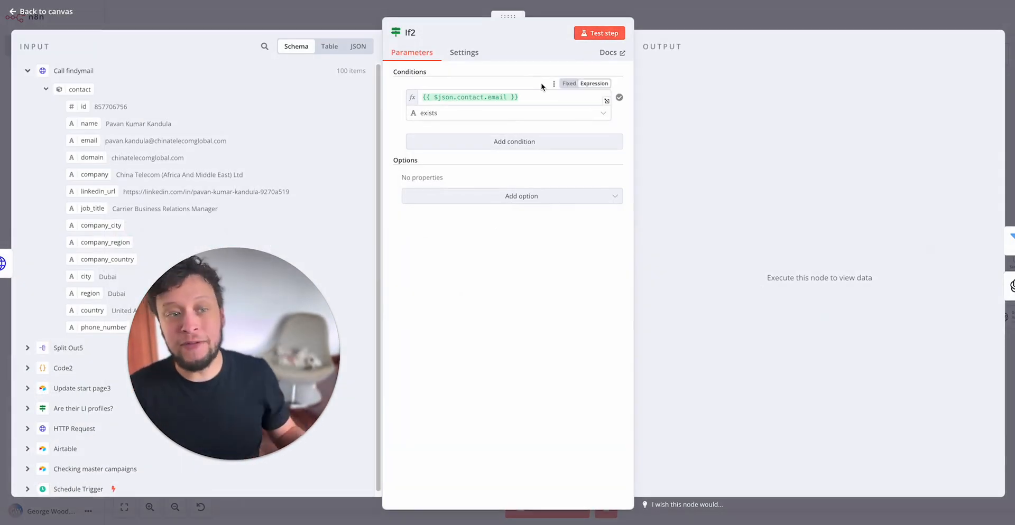
{"action": "left_click", "coordinate": [598, 33]}
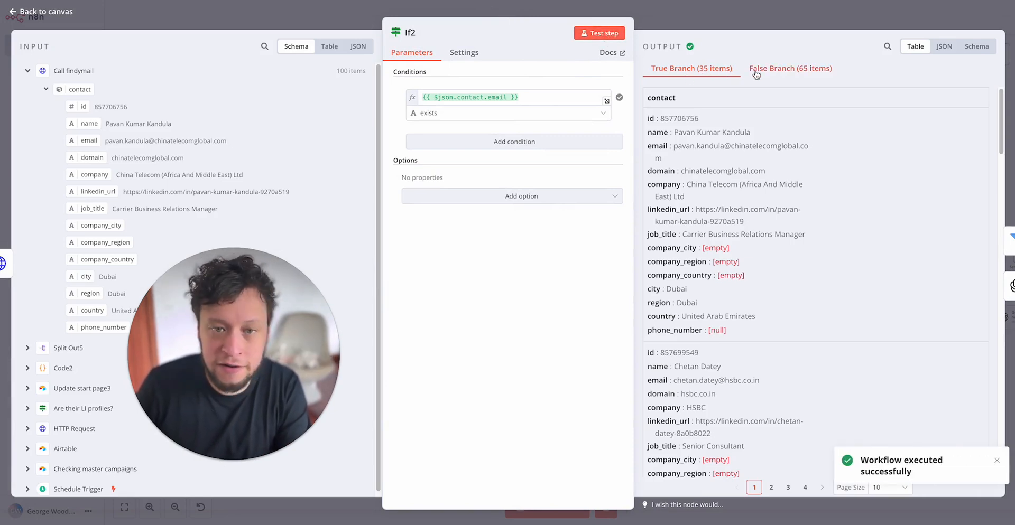
{"action": "left_click", "coordinate": [40, 11]}
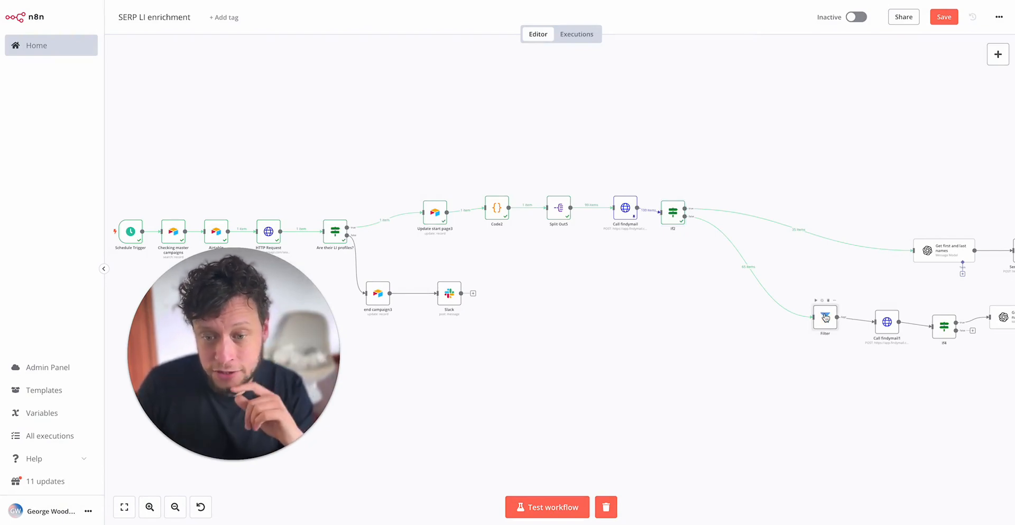
Step: Test the AxiosError Filter and check the Kept tab: all 65 discarded, none kept
{"action": "double_click", "coordinate": [825, 318]}
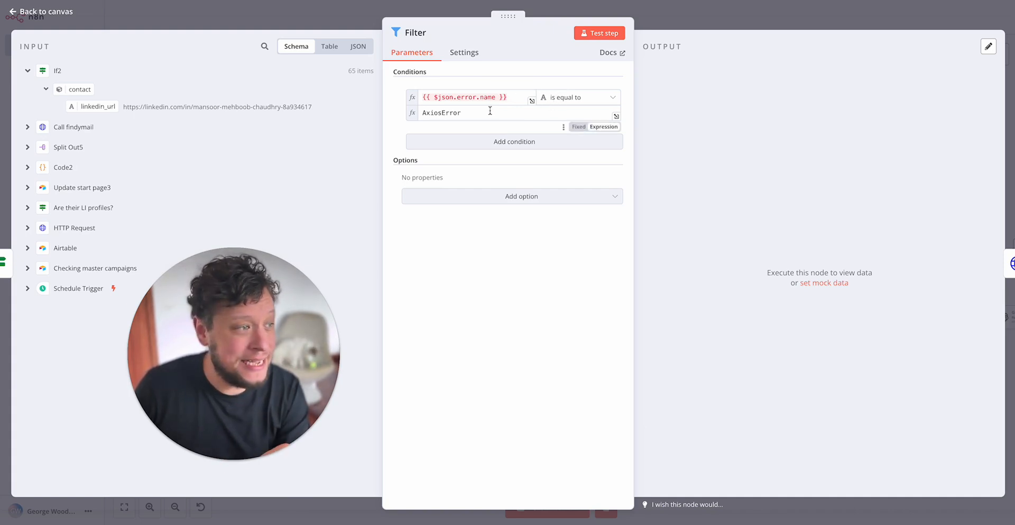
{"action": "mouse_move", "coordinate": [484, 113]}
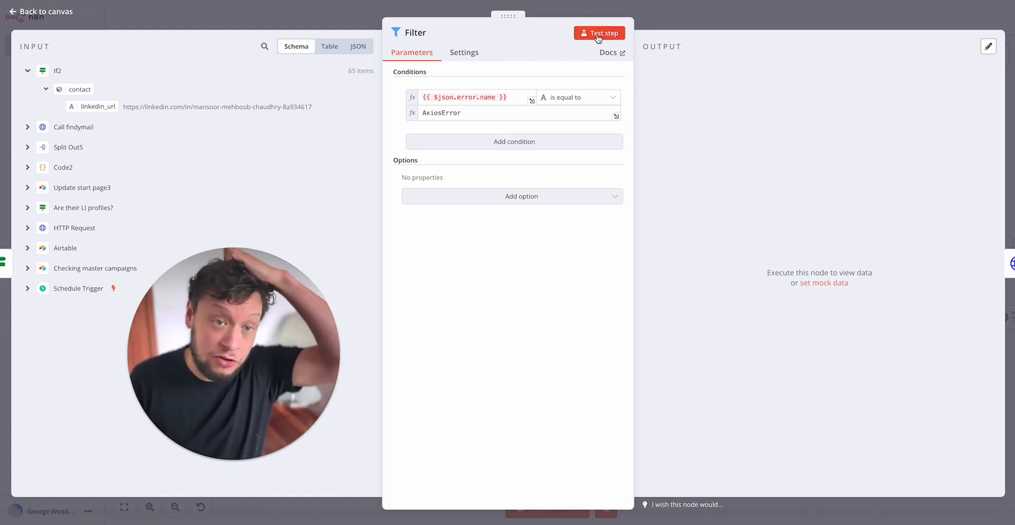
{"action": "left_click", "coordinate": [599, 33]}
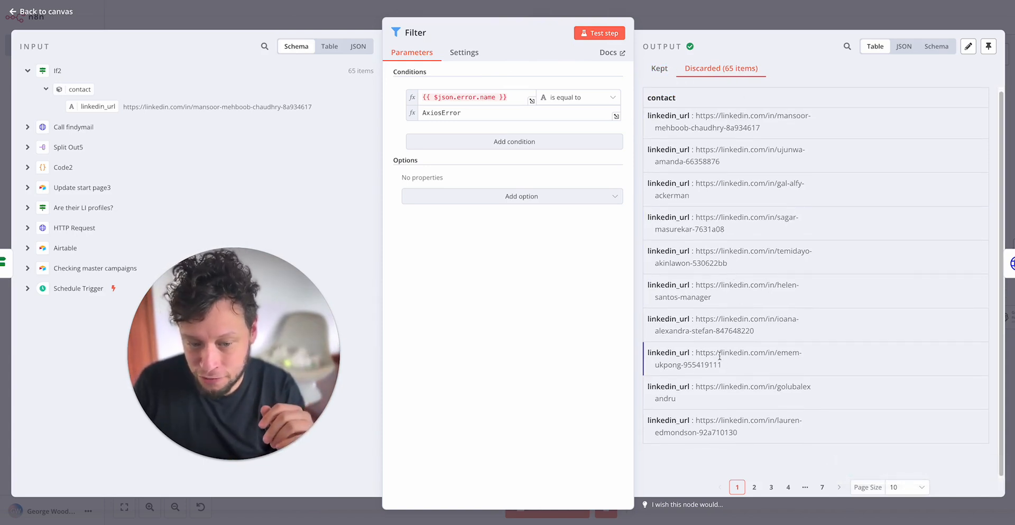
{"action": "left_click", "coordinate": [659, 69]}
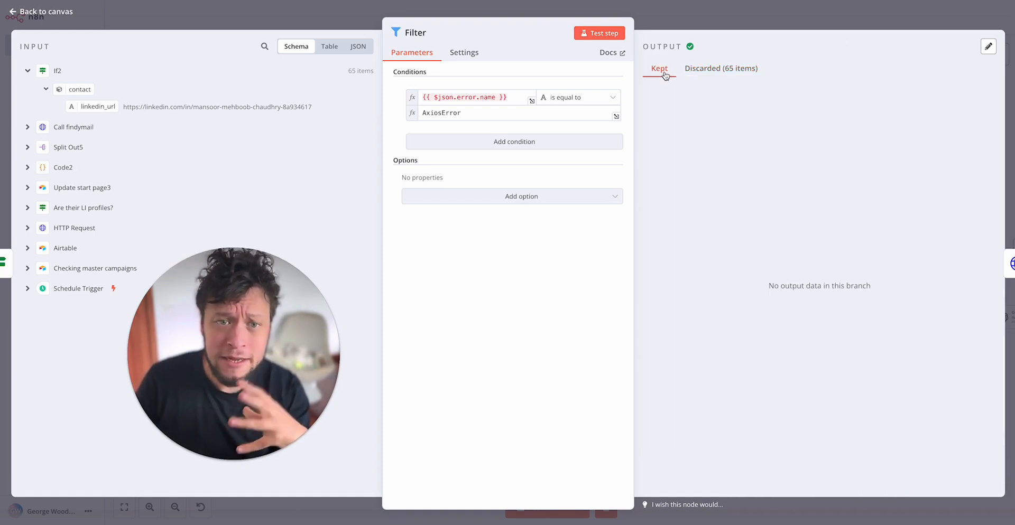
{"action": "mouse_move", "coordinate": [699, 17]}
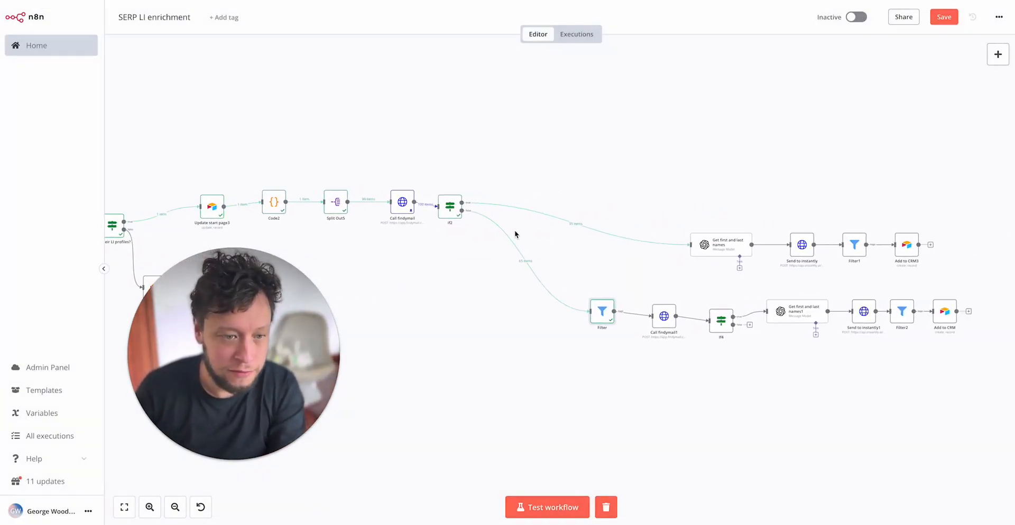
Step: Review the name-and-email prompt in Get first and last names, then test that step
{"action": "right_click", "coordinate": [449, 206]}
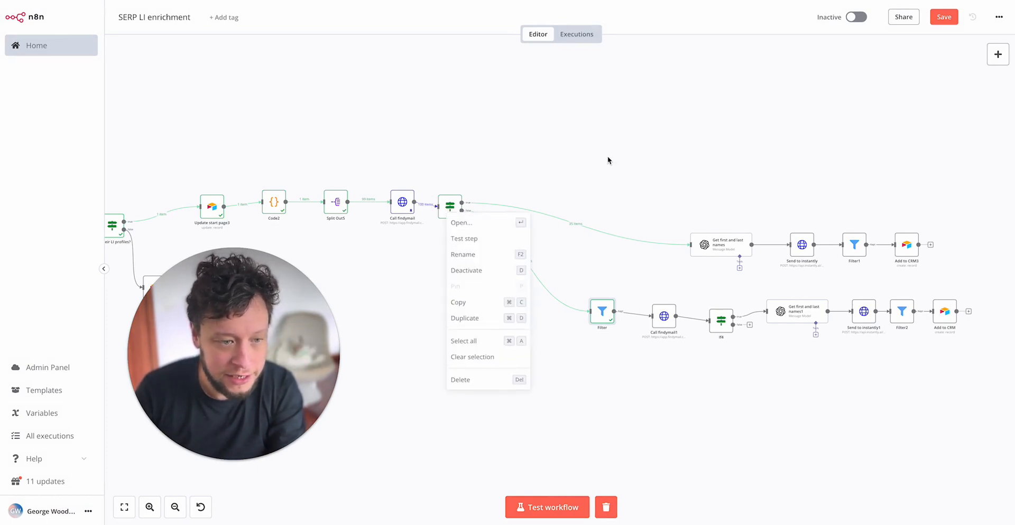
{"action": "left_click", "coordinate": [461, 222]}
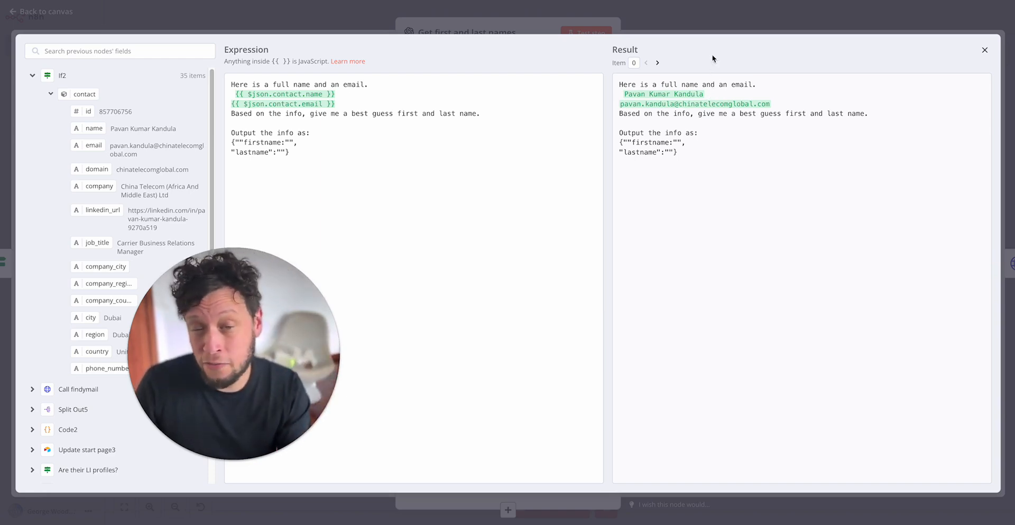
{"action": "mouse_move", "coordinate": [722, 14]}
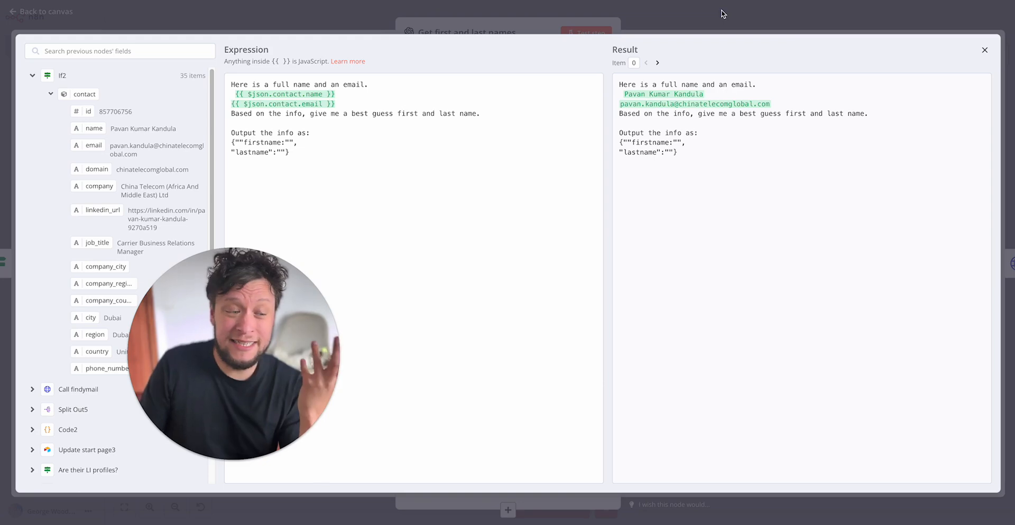
{"action": "left_click", "coordinate": [985, 50]}
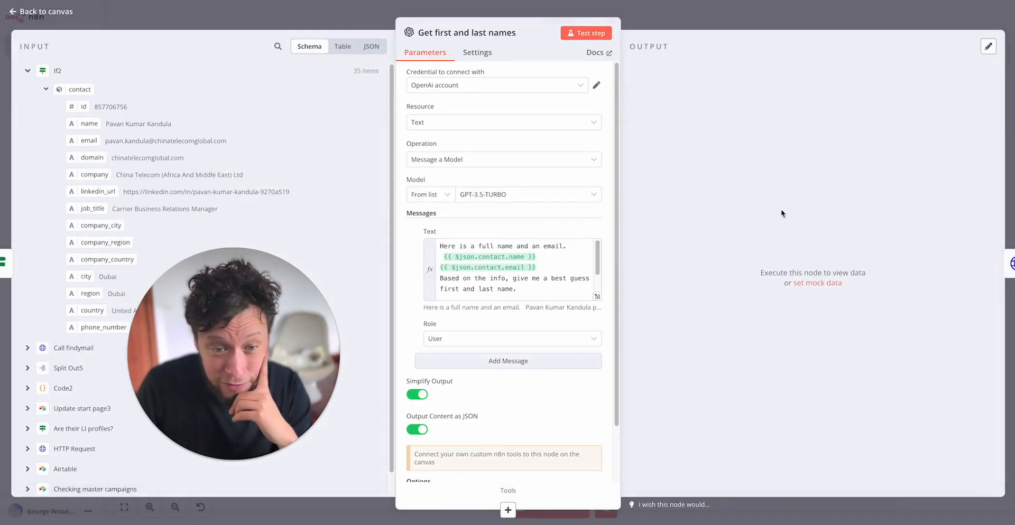
{"action": "left_click", "coordinate": [585, 33]}
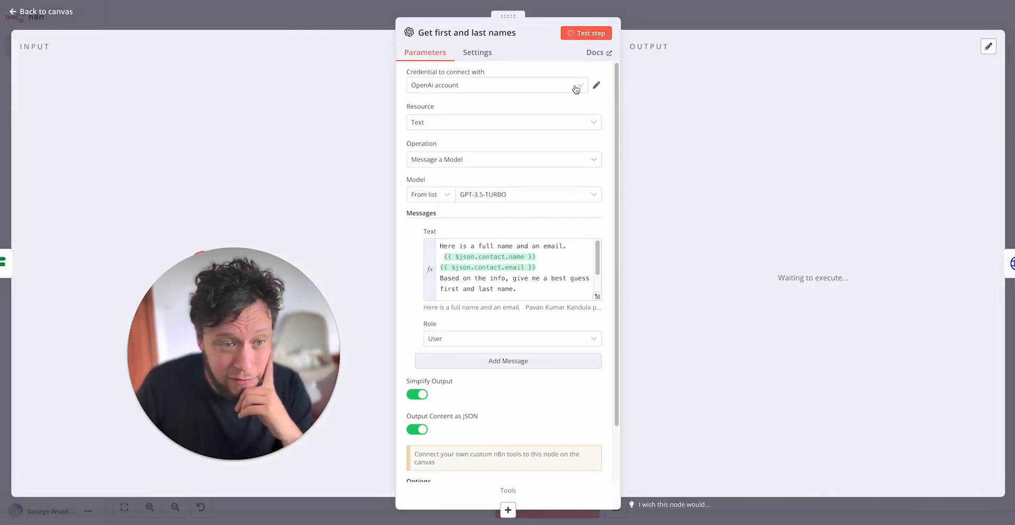
{"action": "left_click", "coordinate": [585, 33]}
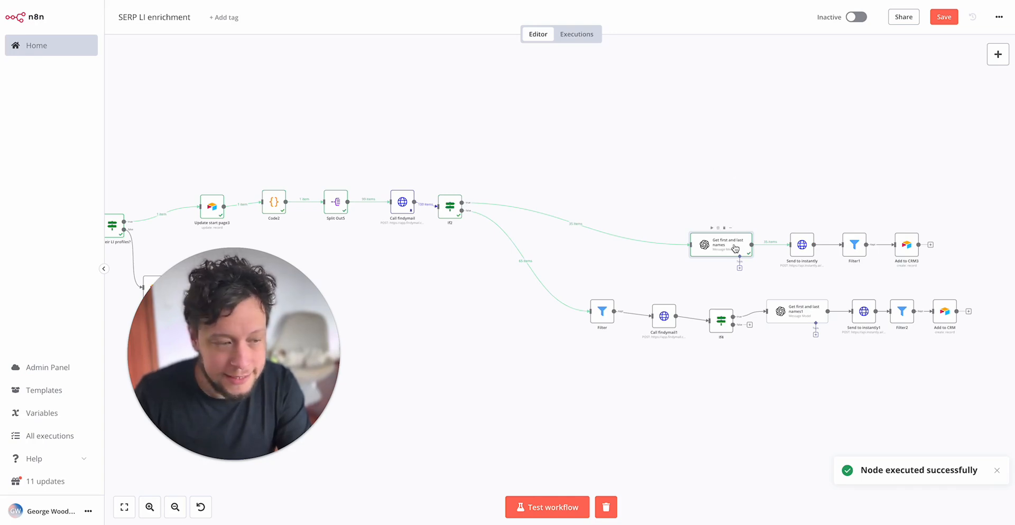
{"action": "double_click", "coordinate": [720, 245]}
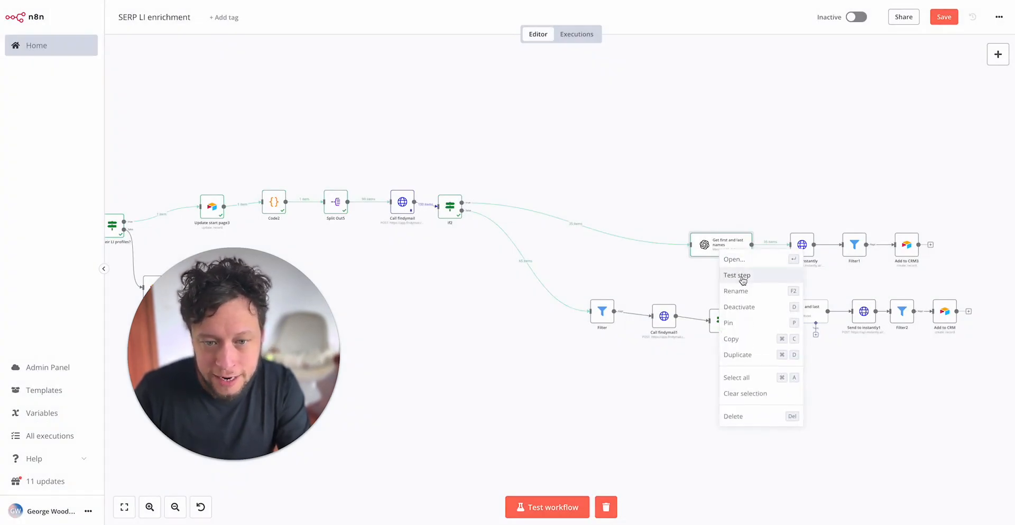
{"action": "mouse_move", "coordinate": [758, 301]}
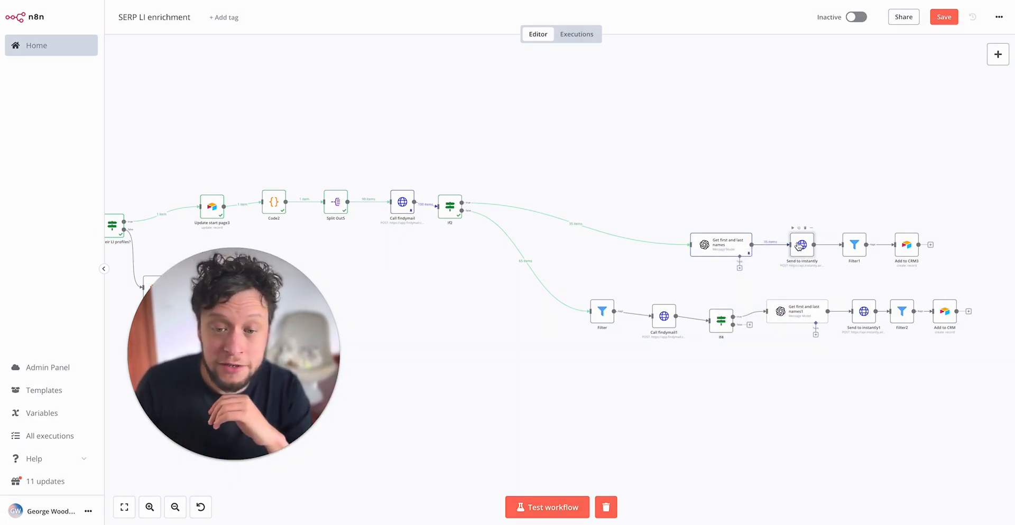
{"action": "double_click", "coordinate": [802, 245]}
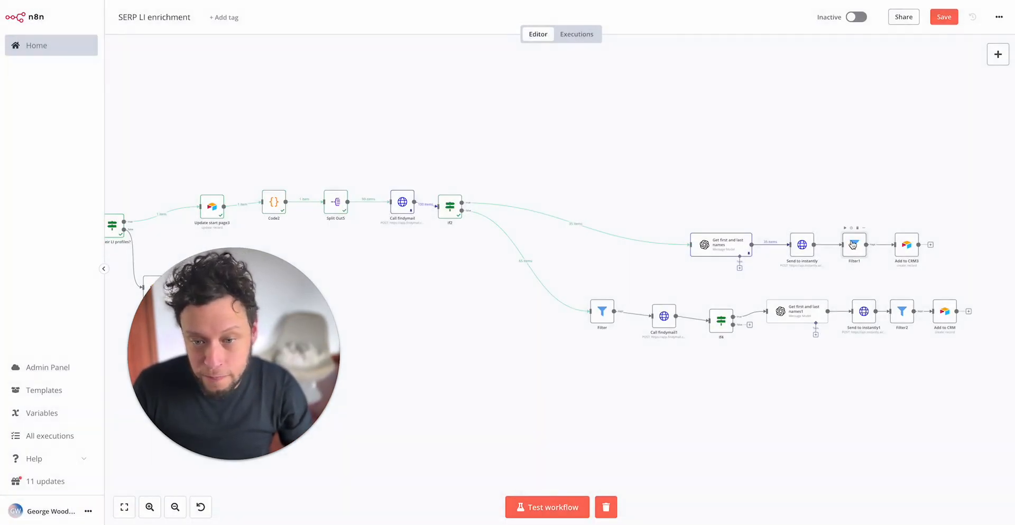
{"action": "double_click", "coordinate": [854, 245]}
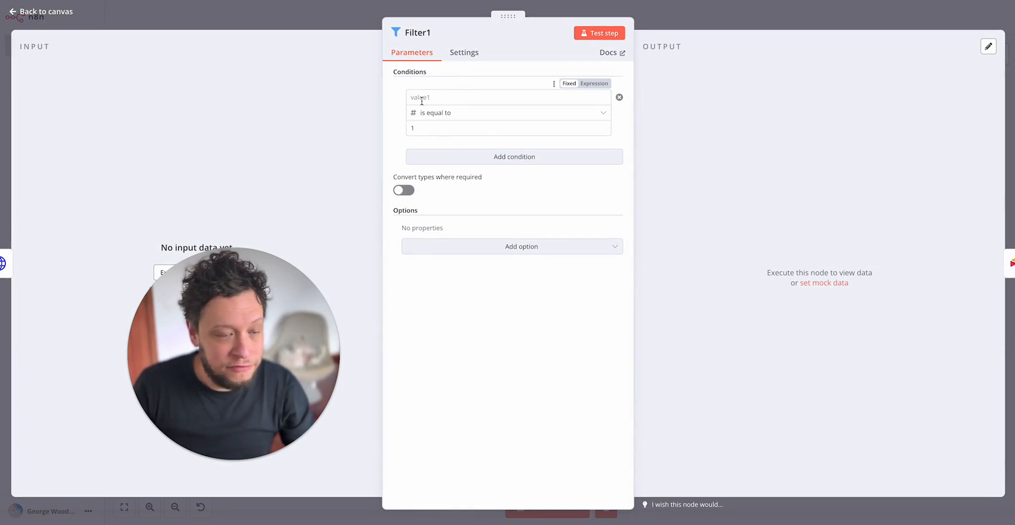
{"action": "left_click", "coordinate": [39, 11]}
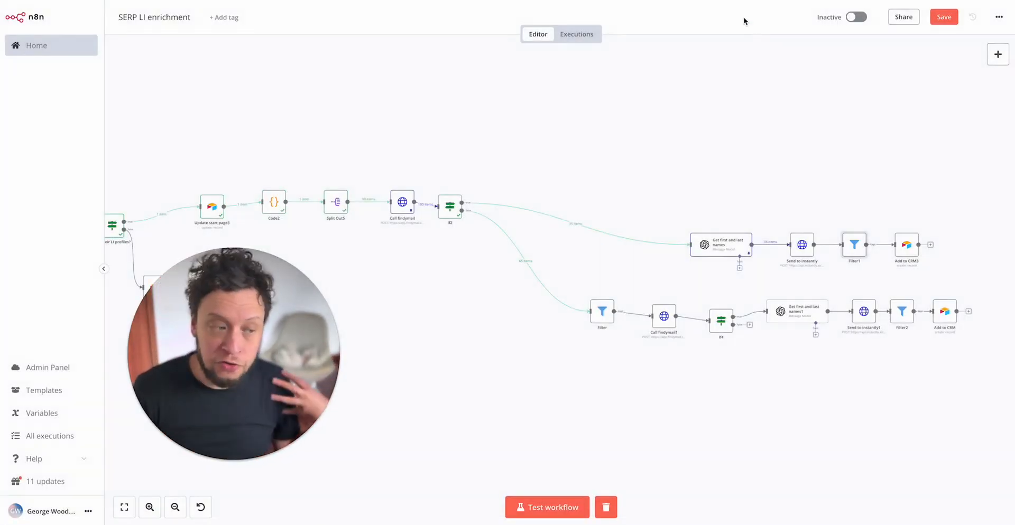
{"action": "double_click", "coordinate": [853, 245]}
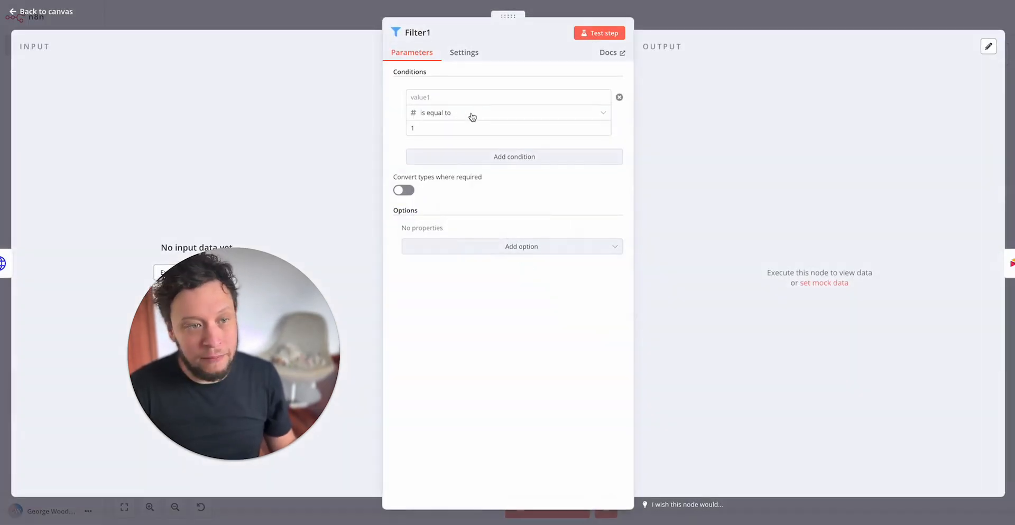
{"action": "left_click", "coordinate": [40, 11]}
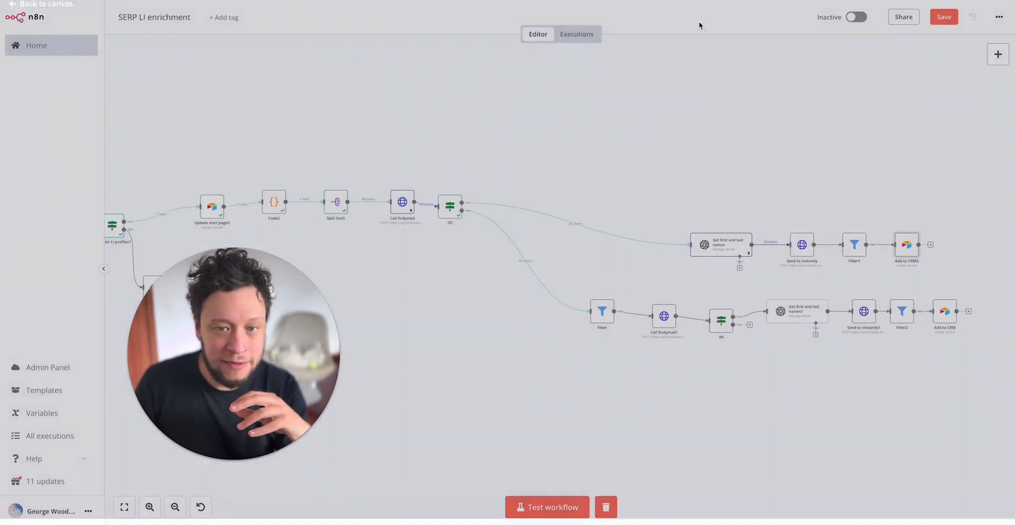
{"action": "right_click", "coordinate": [721, 245]}
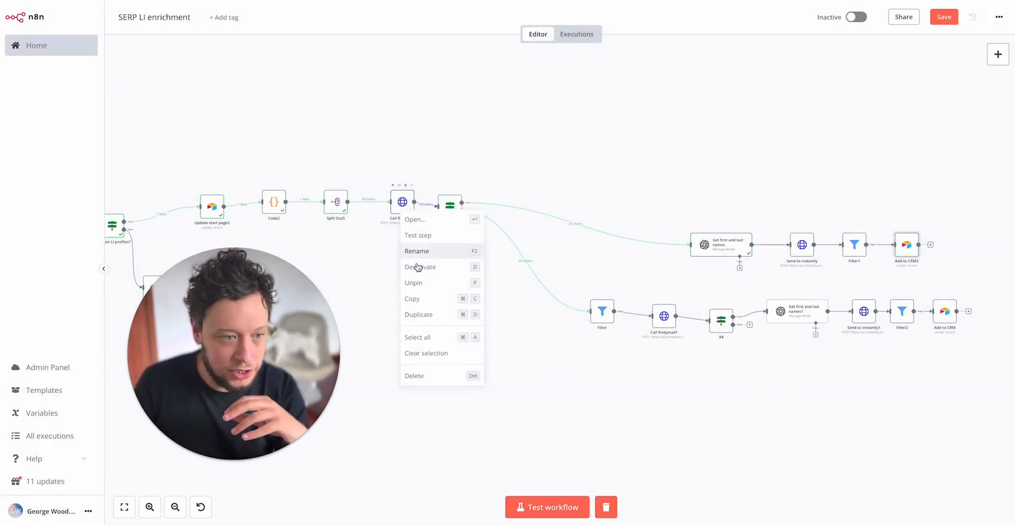
{"action": "left_click", "coordinate": [398, 285]}
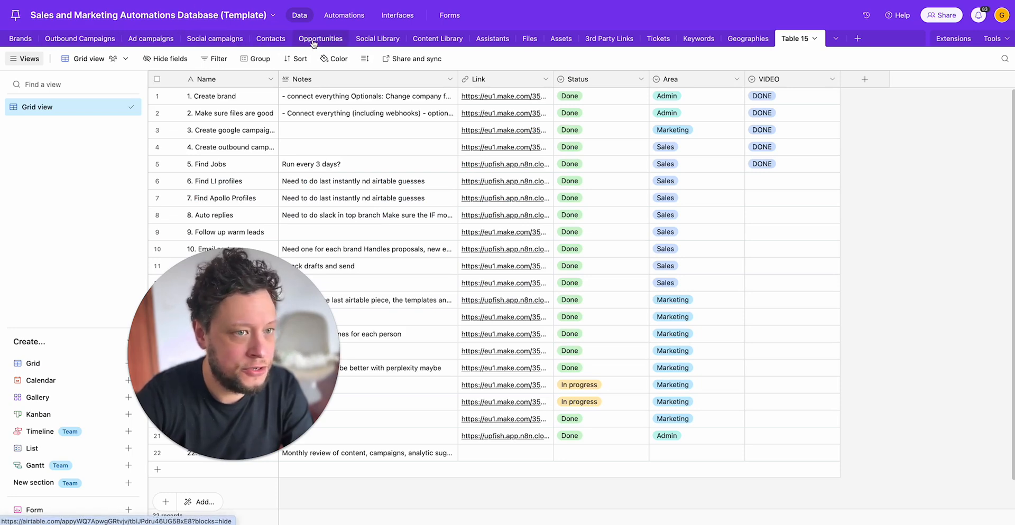
{"action": "left_click", "coordinate": [270, 38]}
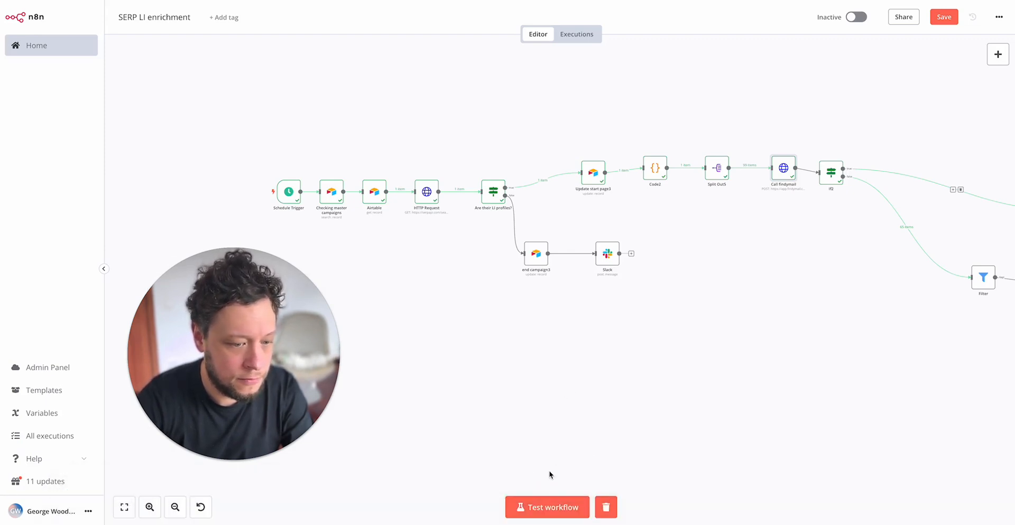
Step: Run Test workflow end to end, then open Filter1 to check its results
{"action": "left_click", "coordinate": [546, 507]}
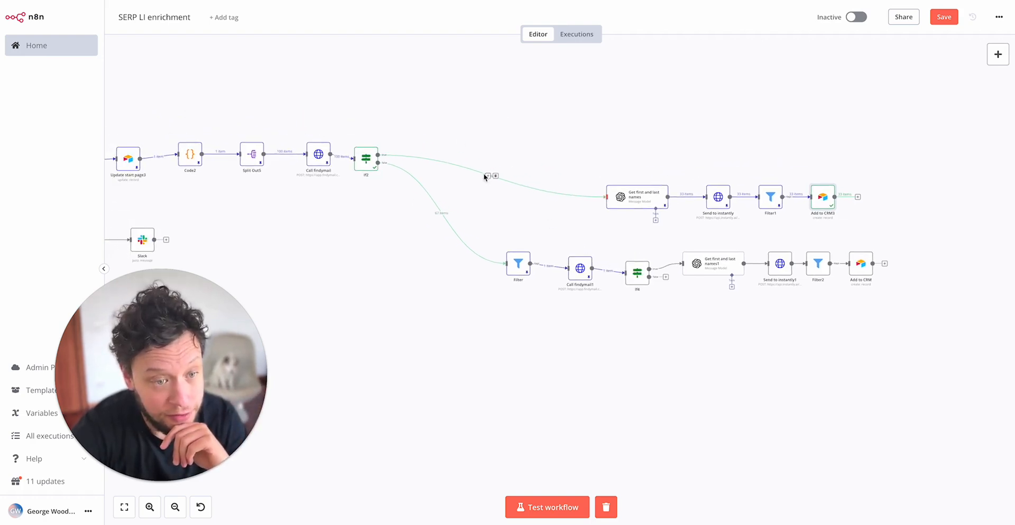
{"action": "mouse_move", "coordinate": [508, 200]}
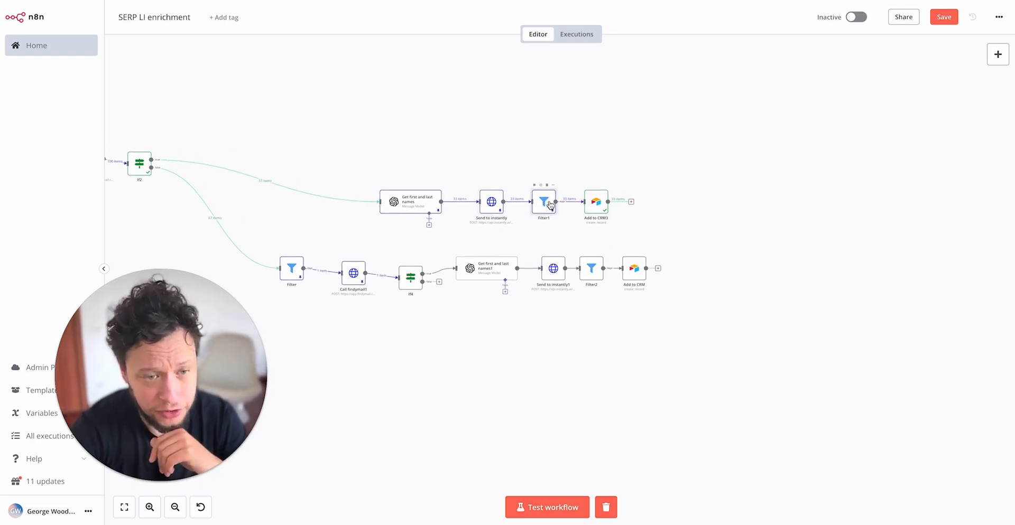
{"action": "double_click", "coordinate": [544, 202]}
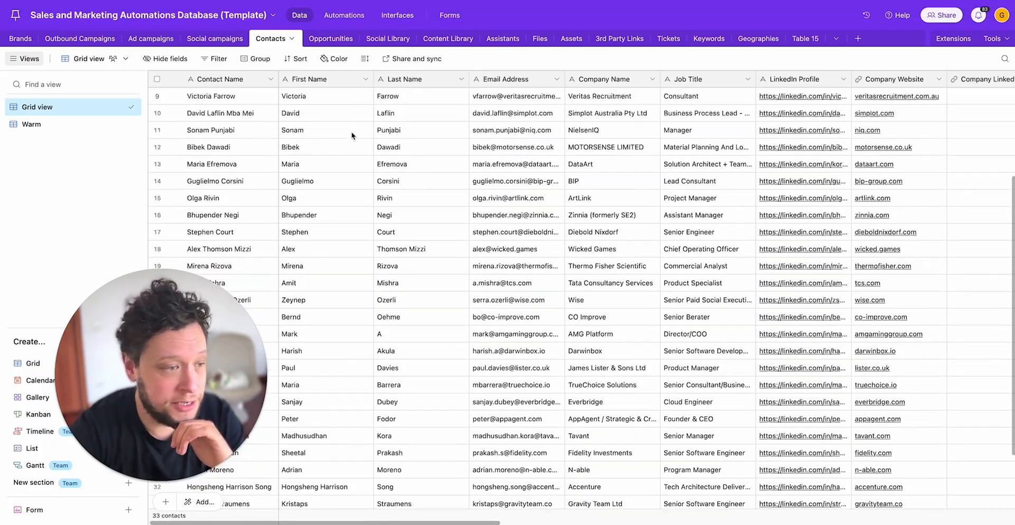
Step: Scroll across the new contact records to check LinkedIn Outbound tags, 9/1/2025 dates and Cold status
{"action": "scroll", "scroll_direction": "right", "scroll_amount": 3}
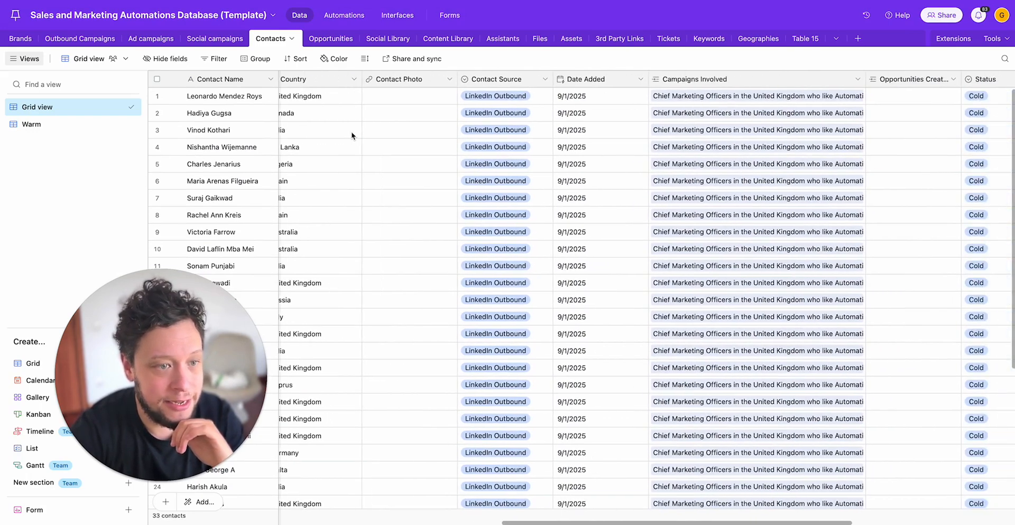
{"action": "scroll", "scroll_direction": "right", "scroll_amount": 3}
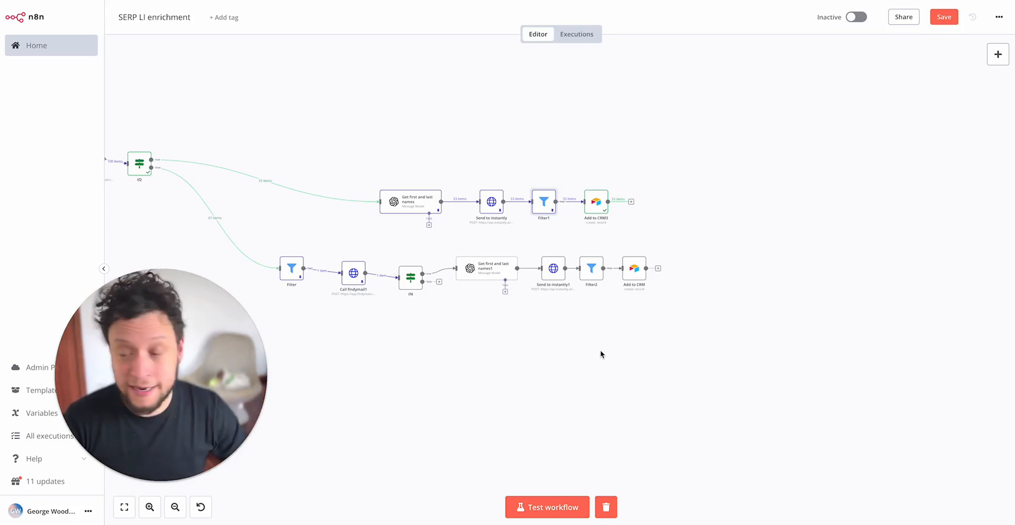
{"action": "mouse_move", "coordinate": [549, 378]}
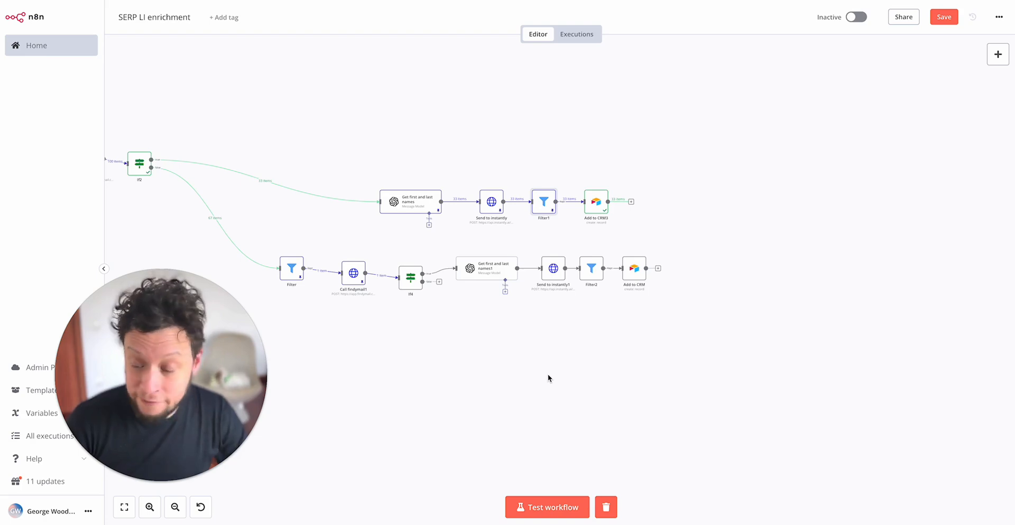